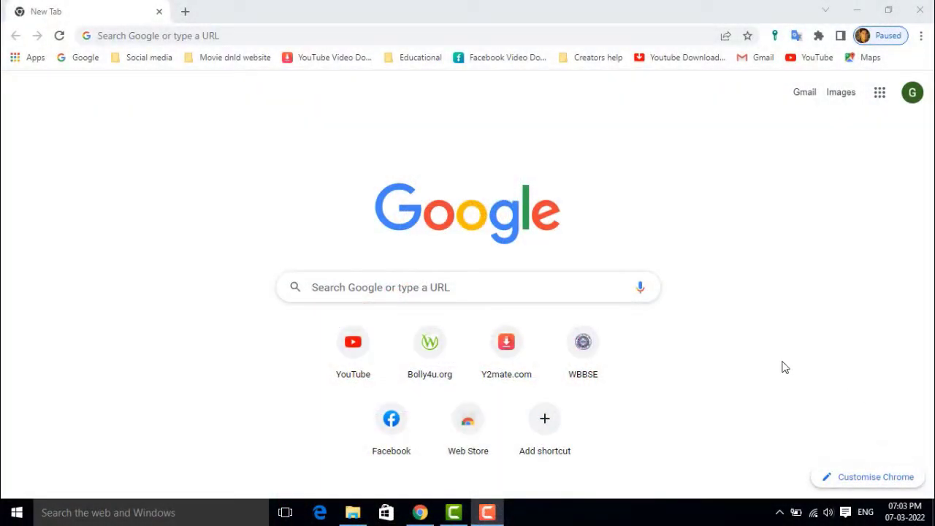
# Search Google for 'nregs' and open the official nrega.nic.in result
pyautogui.click(468, 287)
pyautogui.write('nregs')
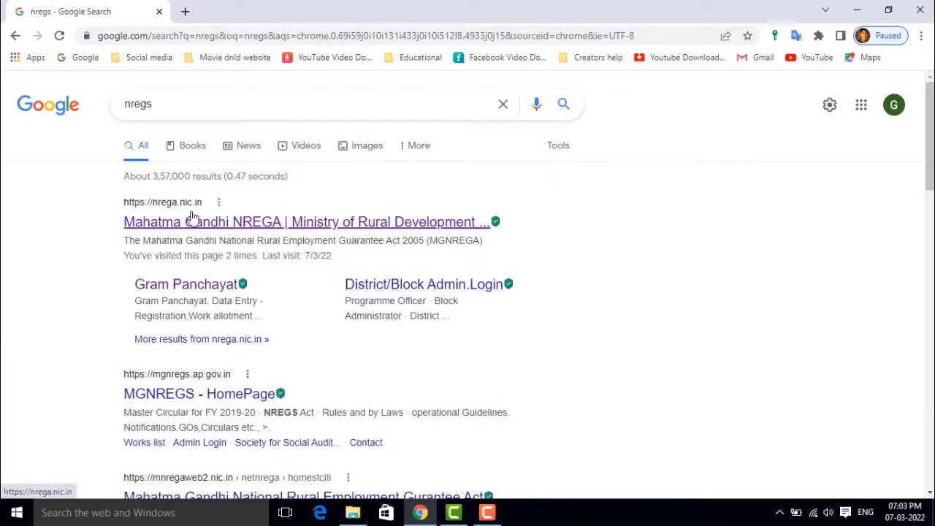
pyautogui.click(301, 221)
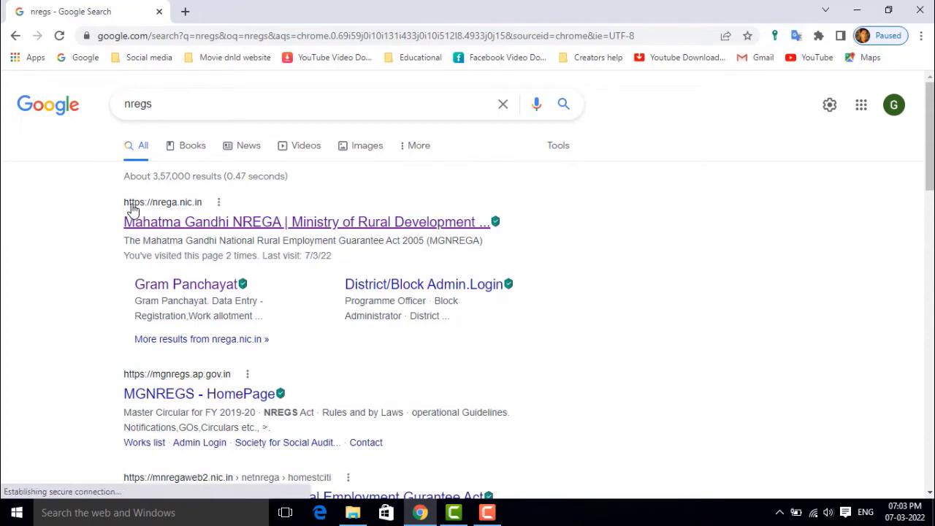
pyautogui.moveTo(176, 209)
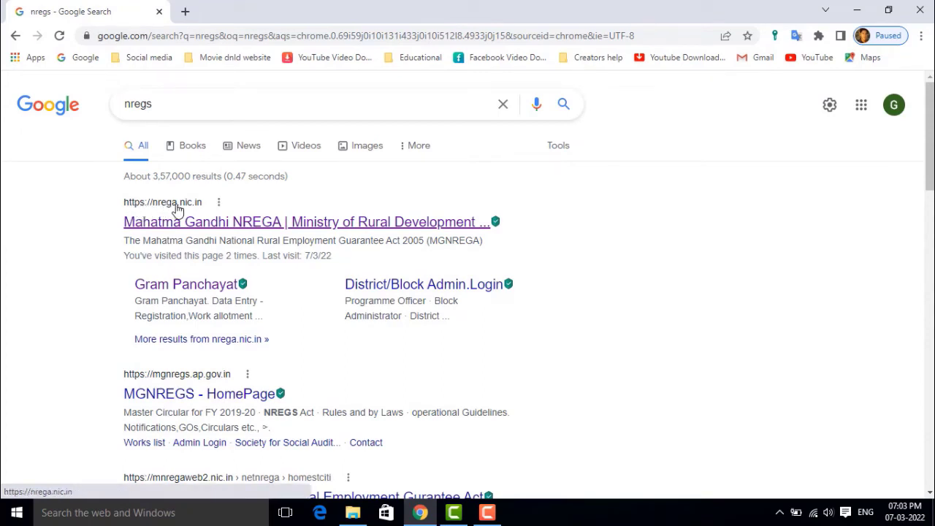
pyautogui.moveTo(261, 227)
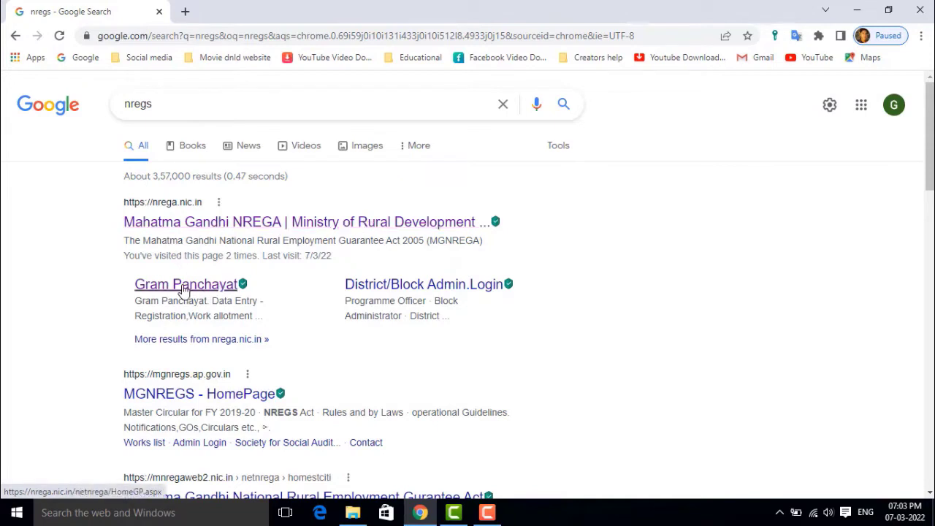
pyautogui.moveTo(203, 289)
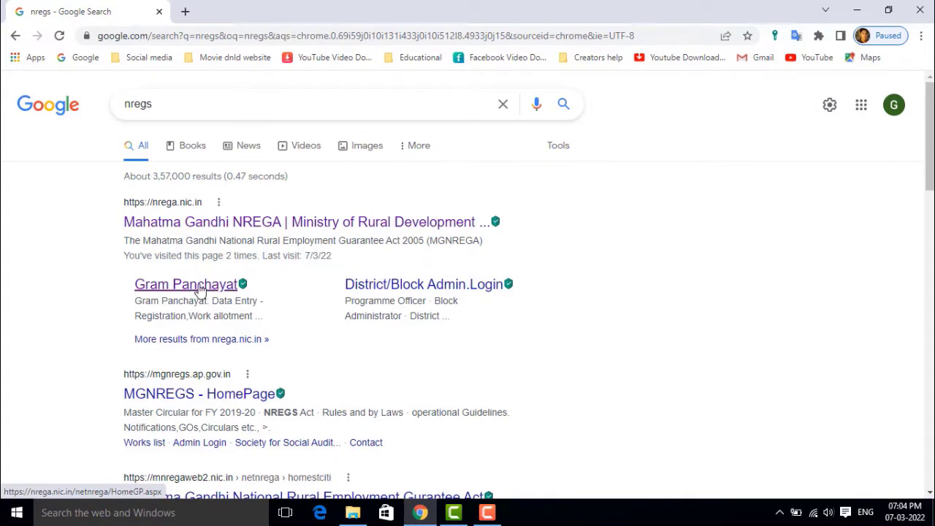
# Go to Gram Panchayat Generate Reports and select WEST BENGAL from the states table
pyautogui.click(186, 284)
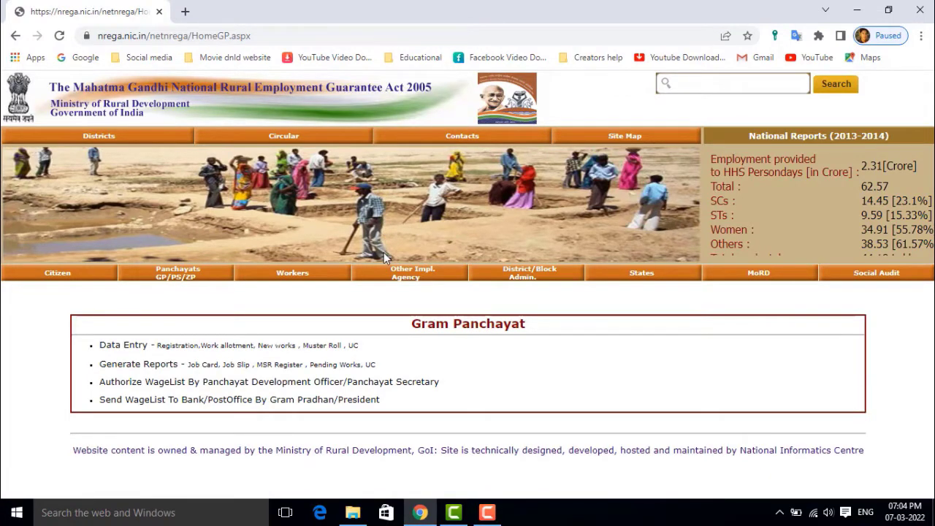
pyautogui.moveTo(123, 345)
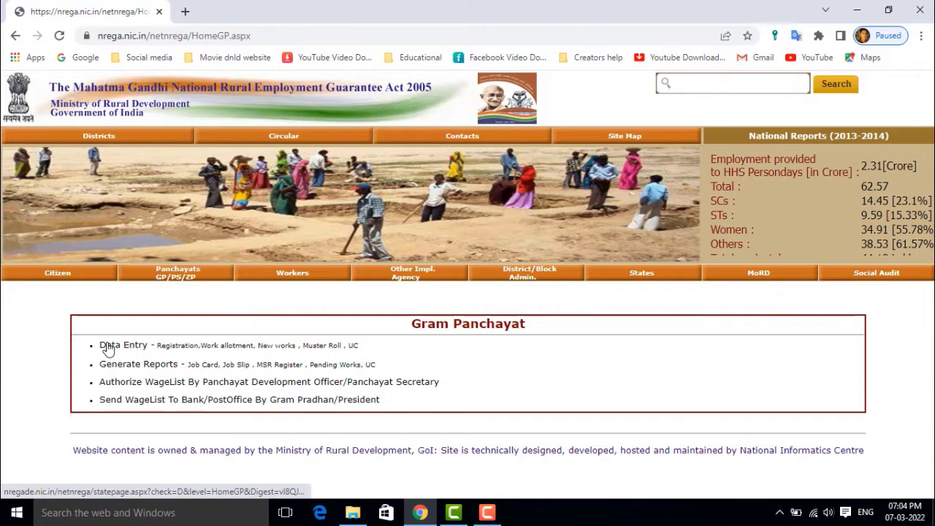
pyautogui.moveTo(171, 364)
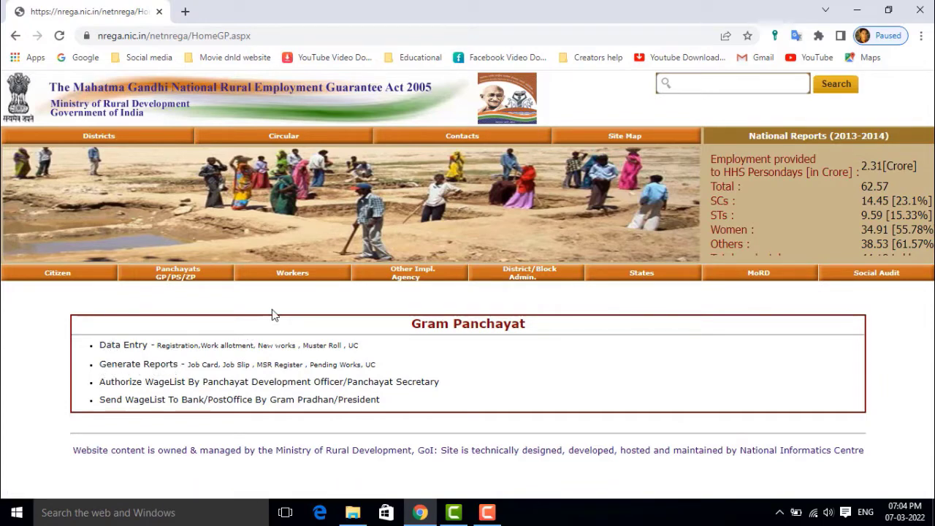
pyautogui.moveTo(138, 364)
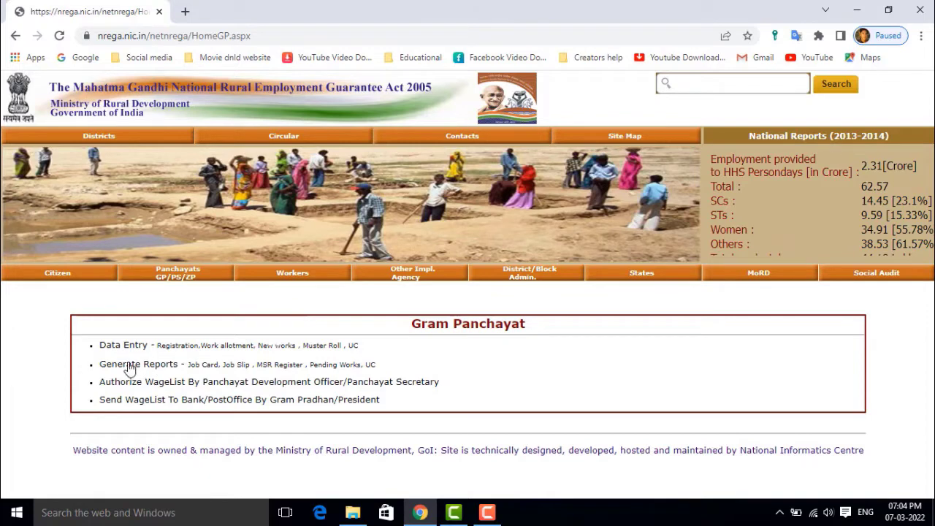
pyautogui.moveTo(154, 365)
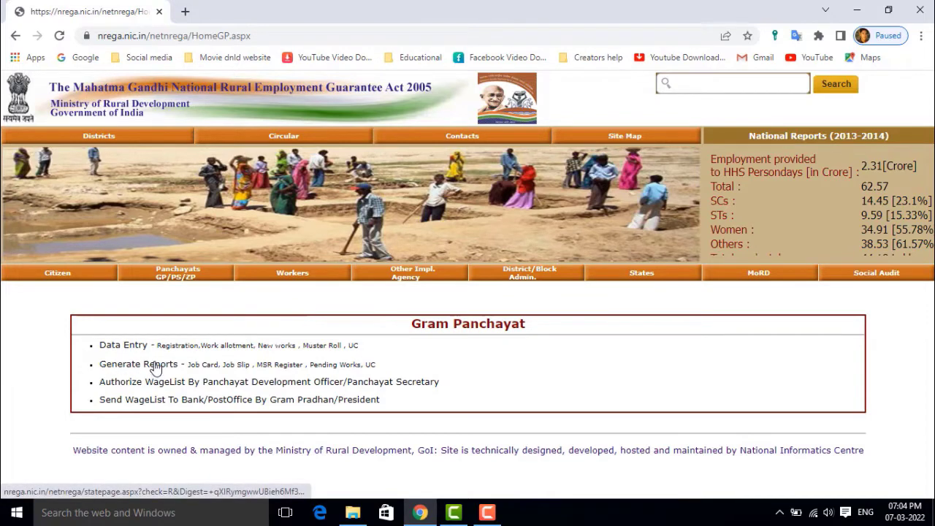
pyautogui.click(137, 365)
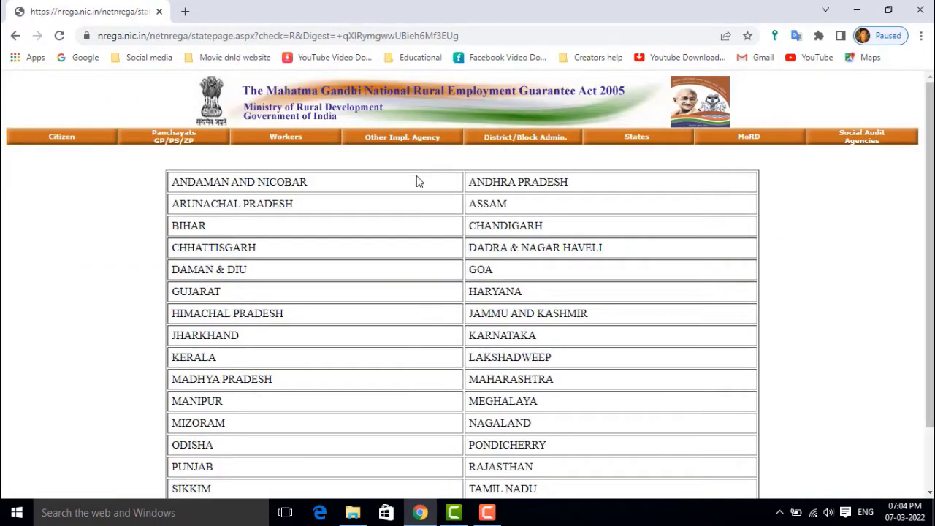
pyautogui.moveTo(401, 206)
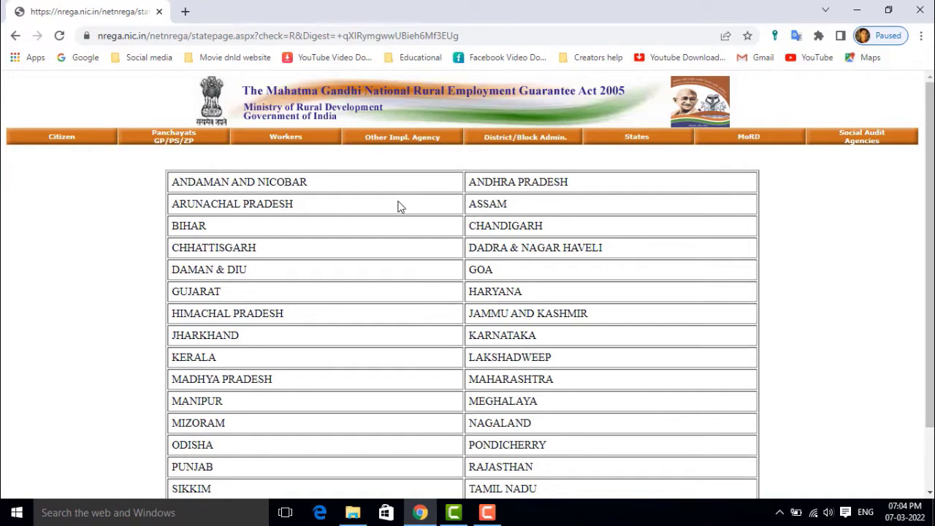
pyautogui.scroll(-3)
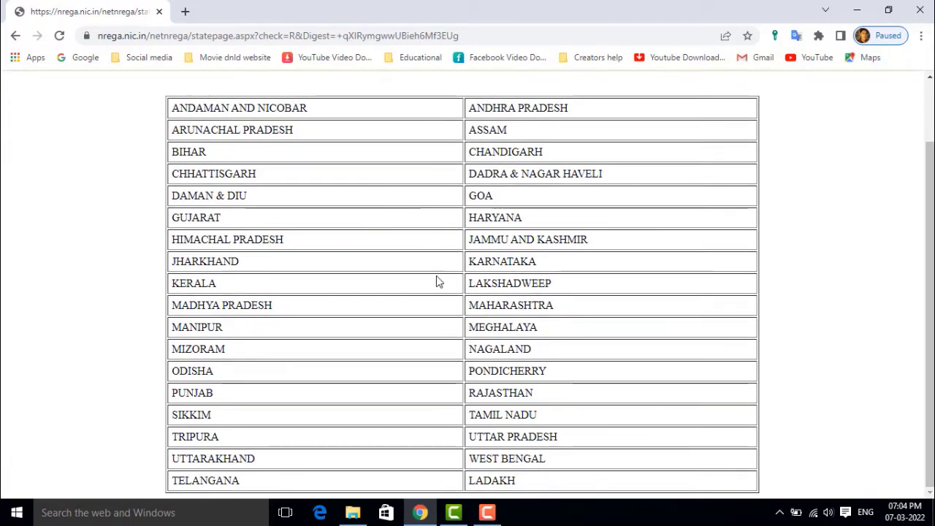
pyautogui.moveTo(510, 458)
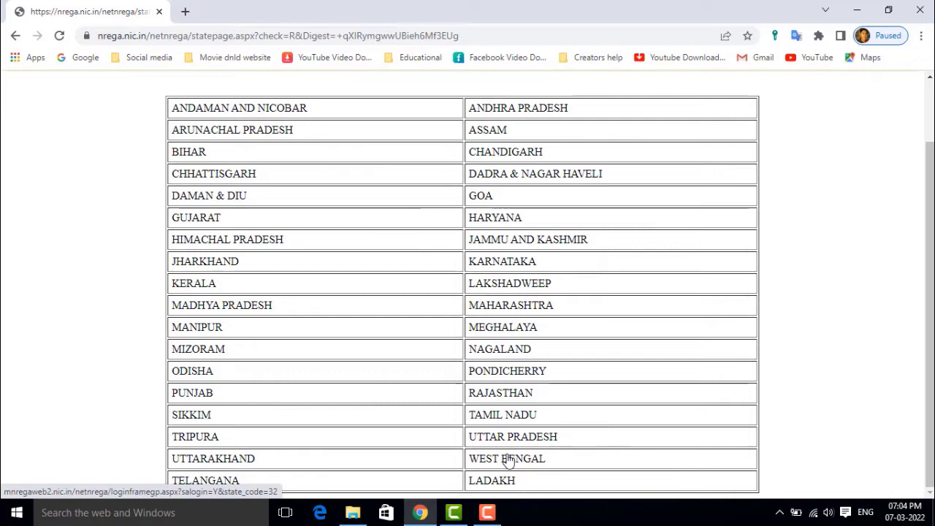
pyautogui.click(509, 459)
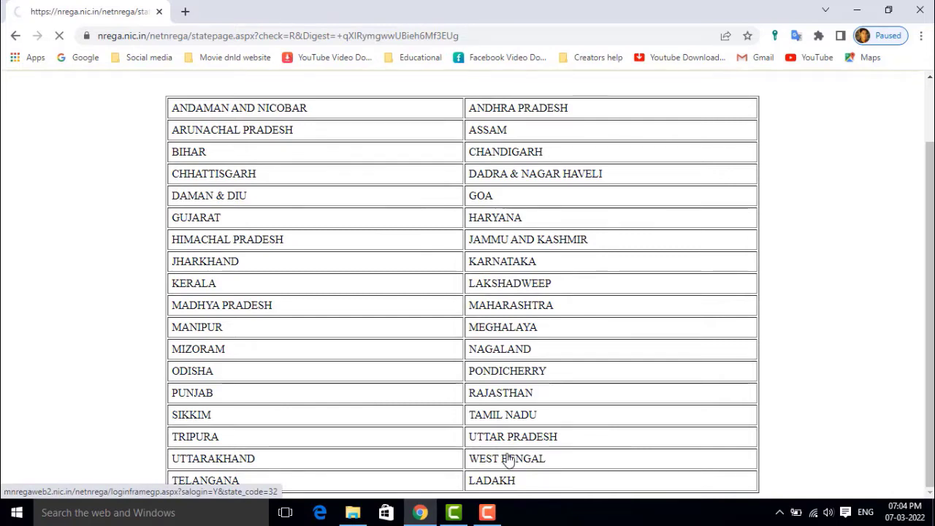
# Choose 2021-2022, BANKURA, INDUS and SAHASPUR in the Reports form and proceed
pyautogui.click(503, 459)
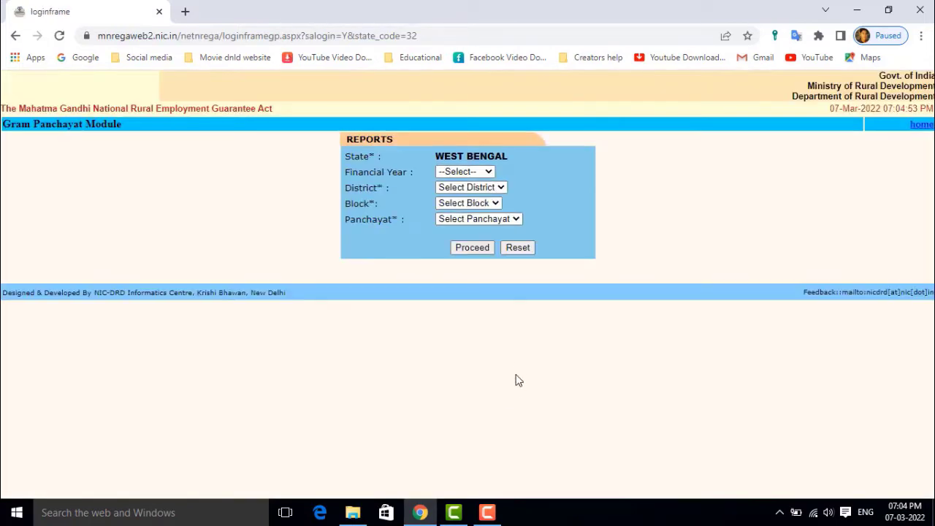
pyautogui.moveTo(430, 165)
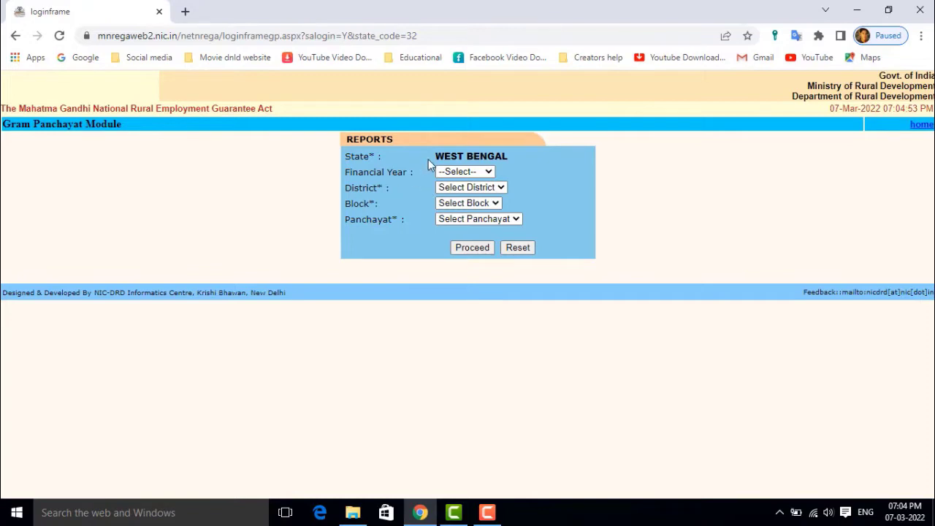
pyautogui.moveTo(385, 217)
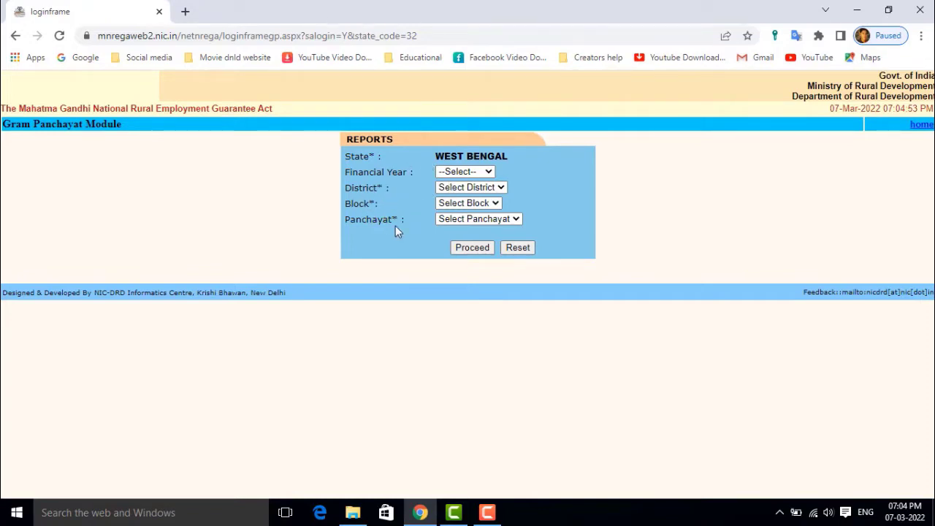
pyautogui.click(464, 171)
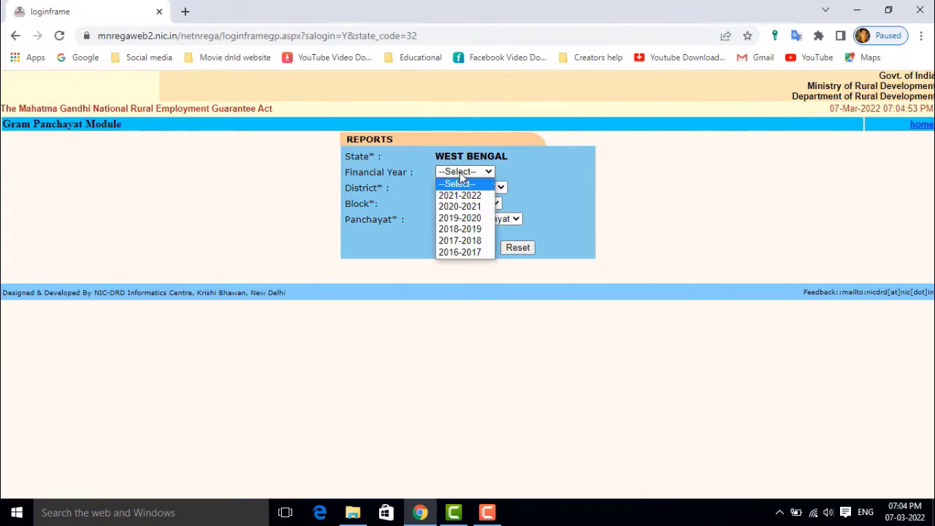
pyautogui.click(459, 195)
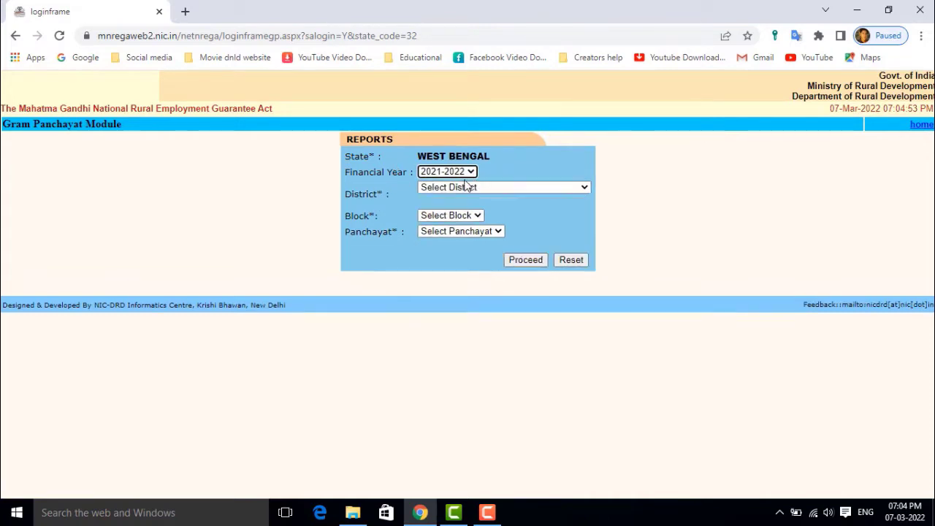
pyautogui.click(502, 187)
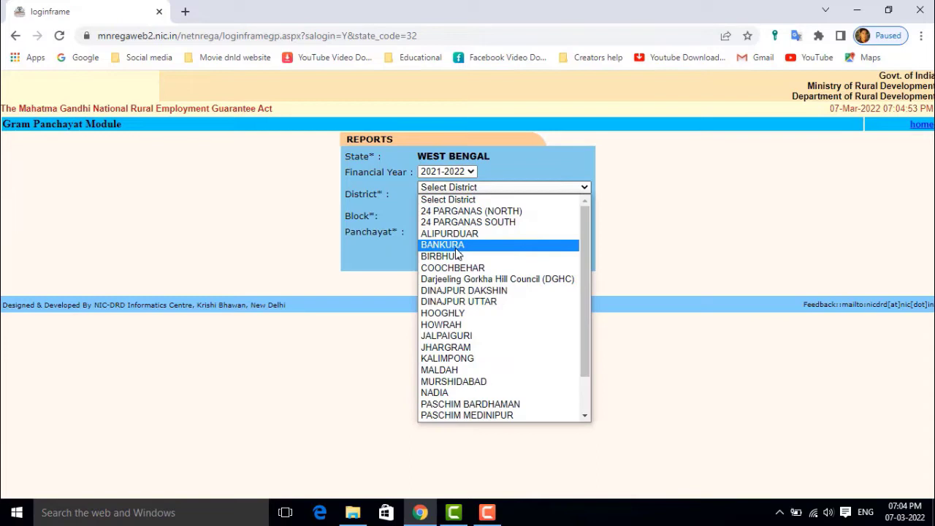
pyautogui.click(442, 245)
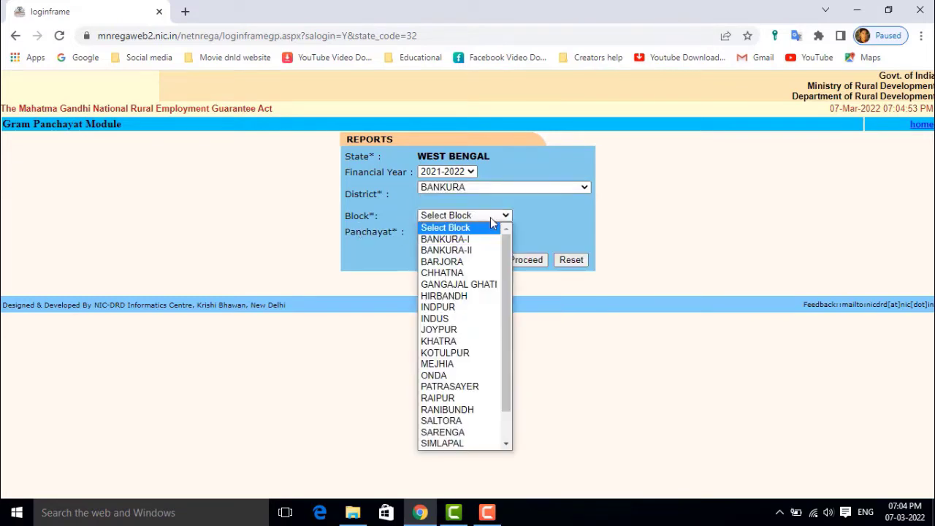
pyautogui.moveTo(435, 319)
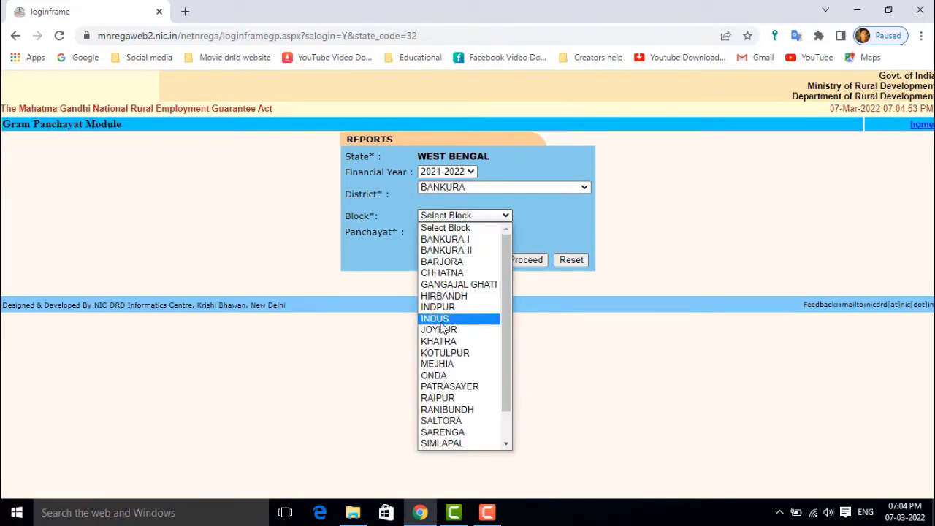
pyautogui.click(434, 318)
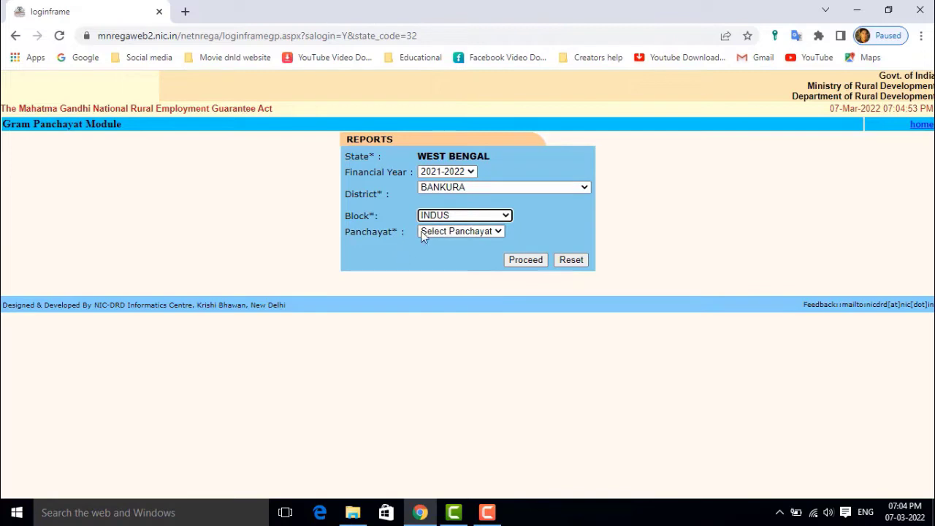
pyautogui.click(460, 231)
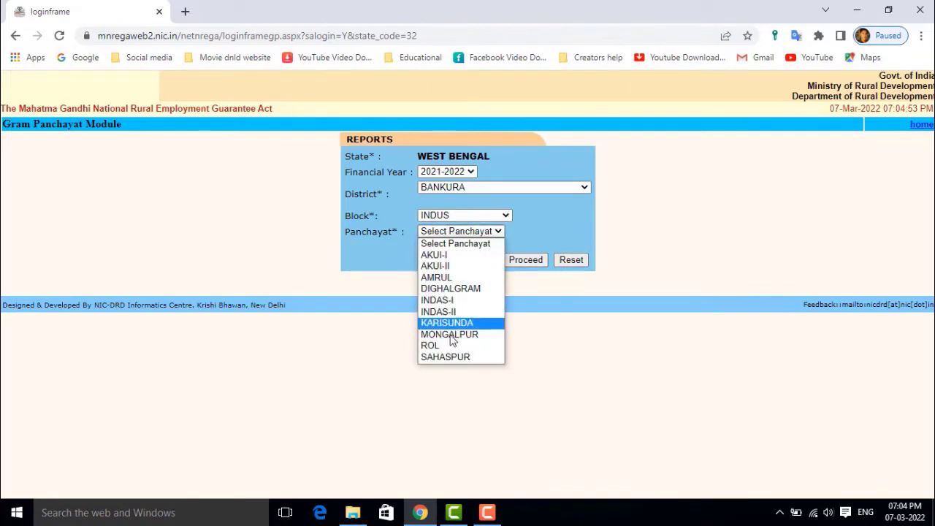
pyautogui.click(444, 356)
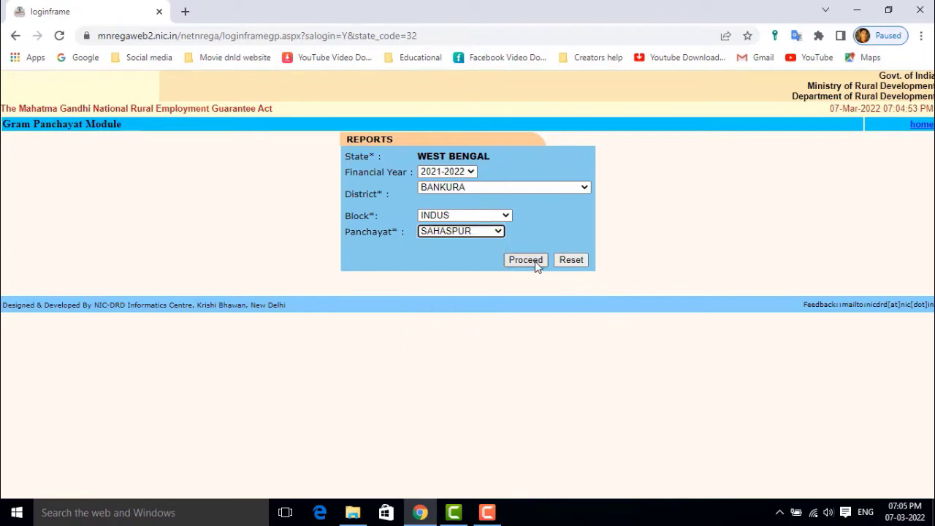
pyautogui.click(524, 259)
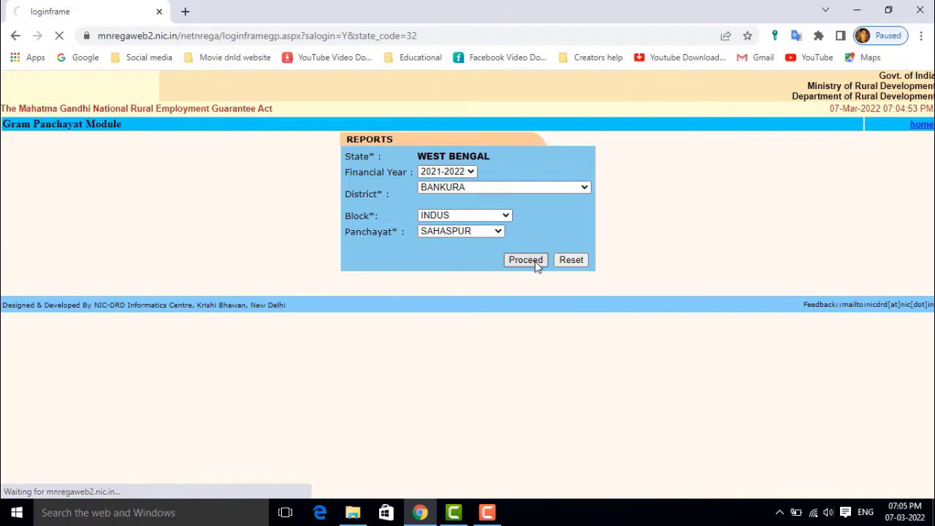
# Expand R1 Job Card/Registration and open 'Job card/Employment Register' for Sahaspur
pyautogui.click(525, 260)
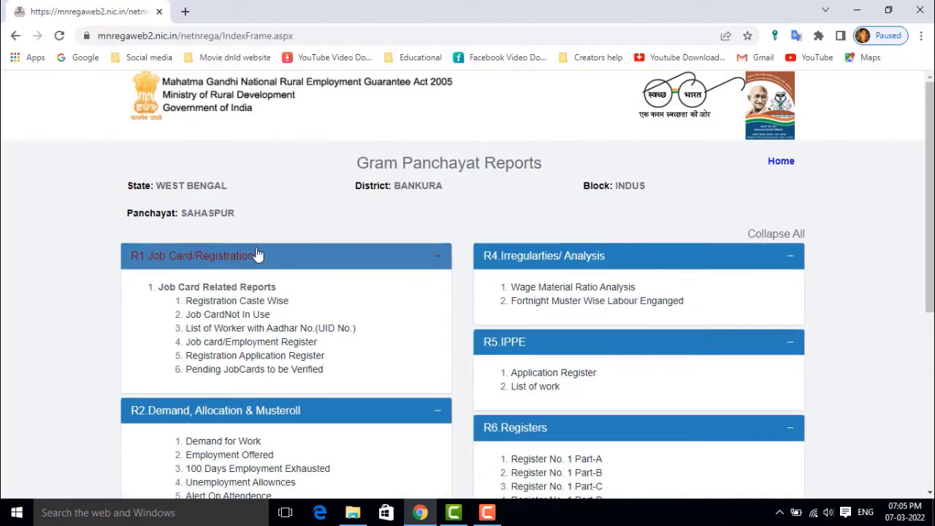
pyautogui.moveTo(228, 231)
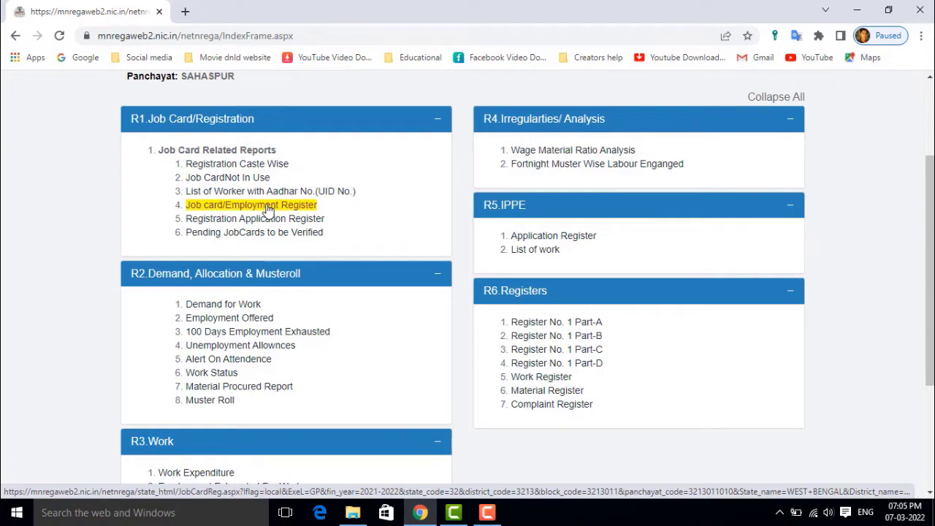
pyautogui.moveTo(176, 210)
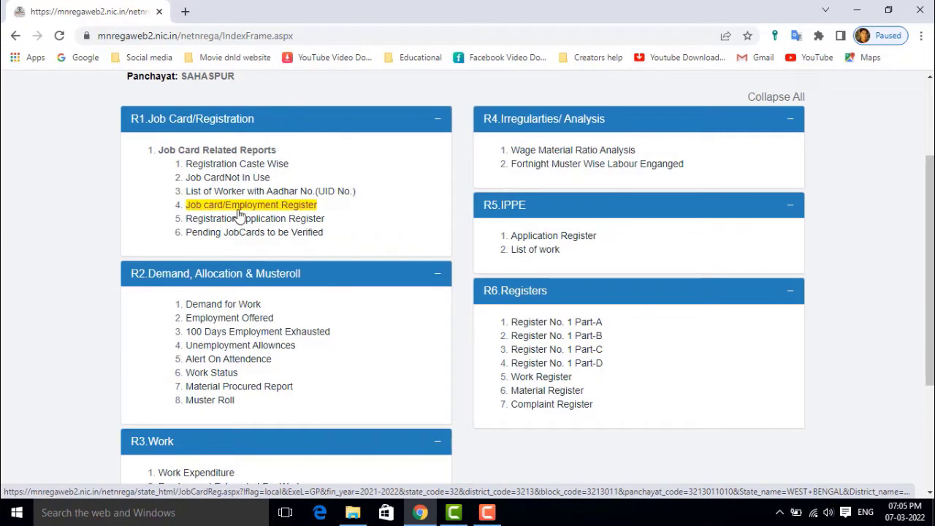
pyautogui.moveTo(242, 212)
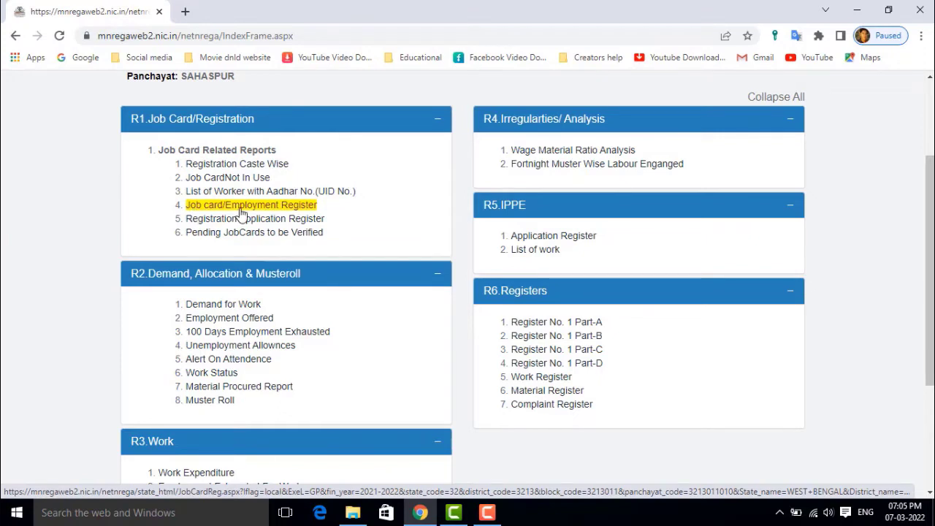
pyautogui.click(251, 205)
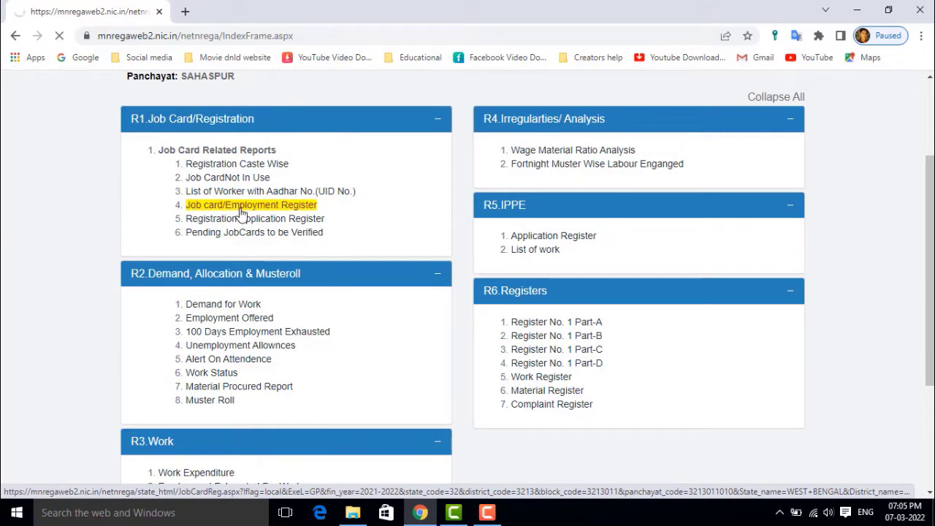
# Load the Sahaspur register and scroll through its job card numbers and household names
pyautogui.click(251, 204)
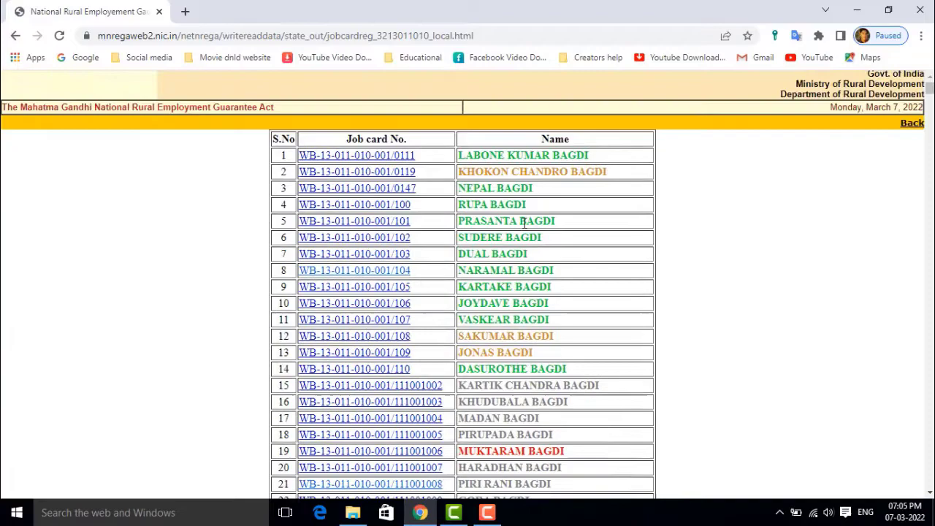
pyautogui.scroll(-3)
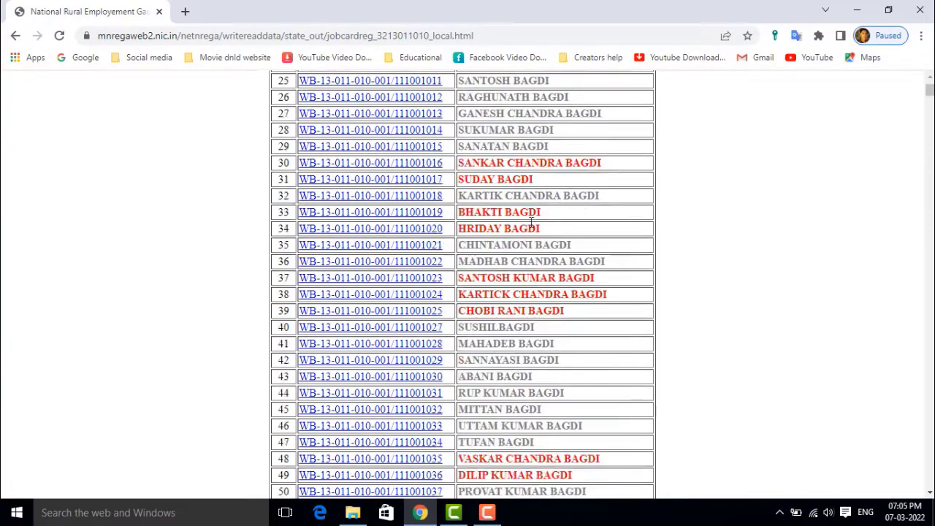
pyautogui.scroll(-3)
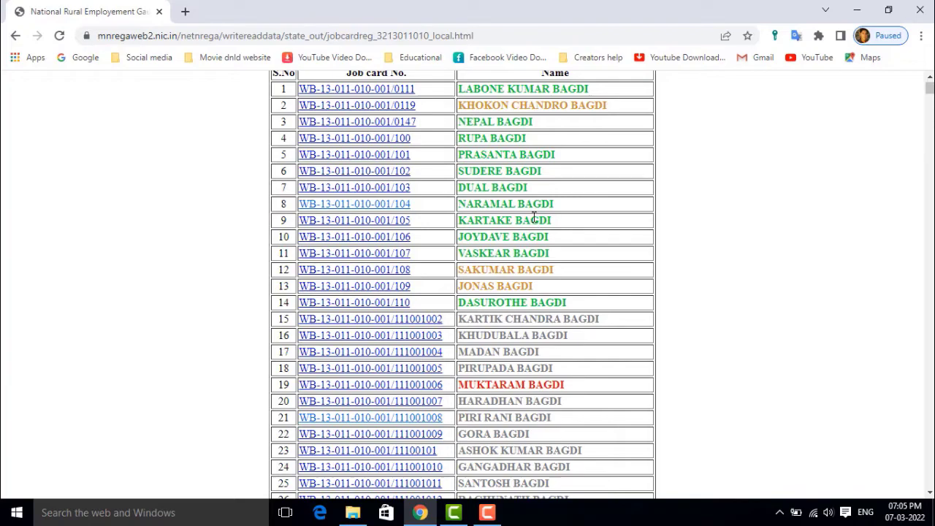
pyautogui.scroll(-3)
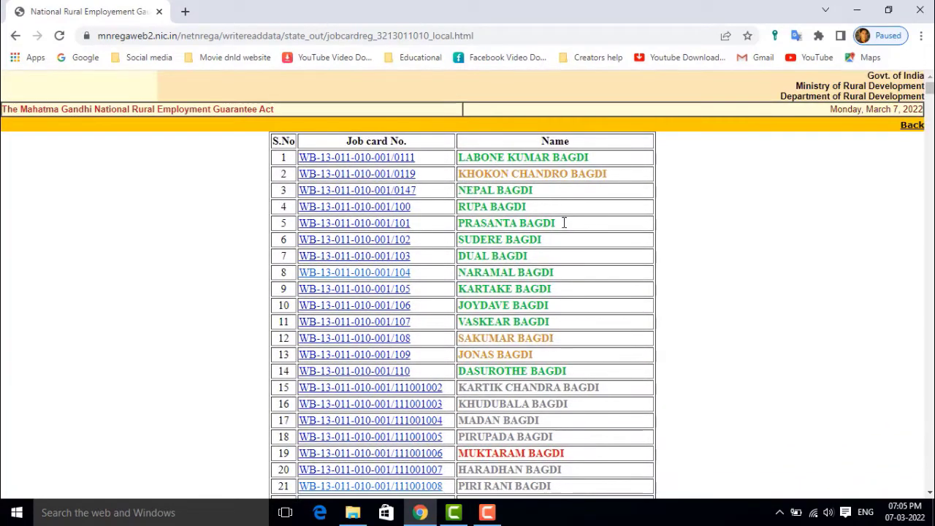
pyautogui.scroll(-3)
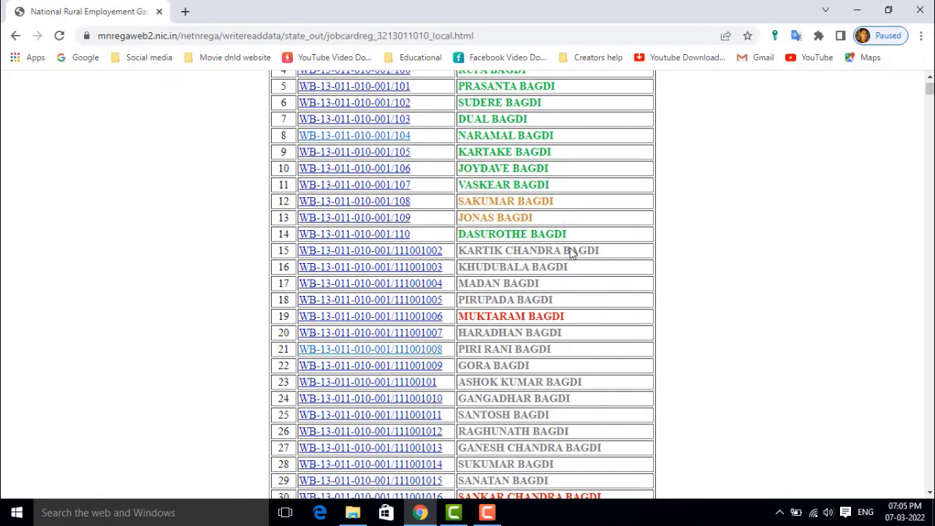
pyautogui.moveTo(482, 353)
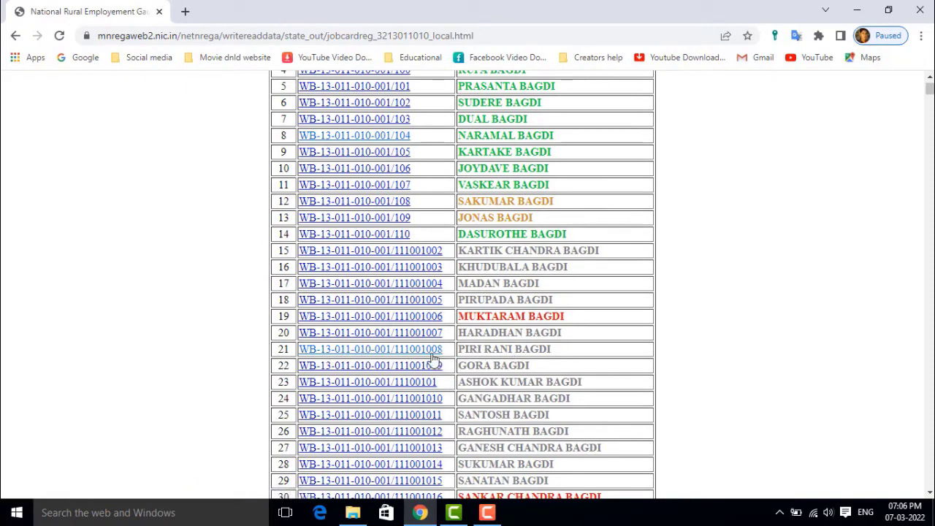
pyautogui.moveTo(424, 351)
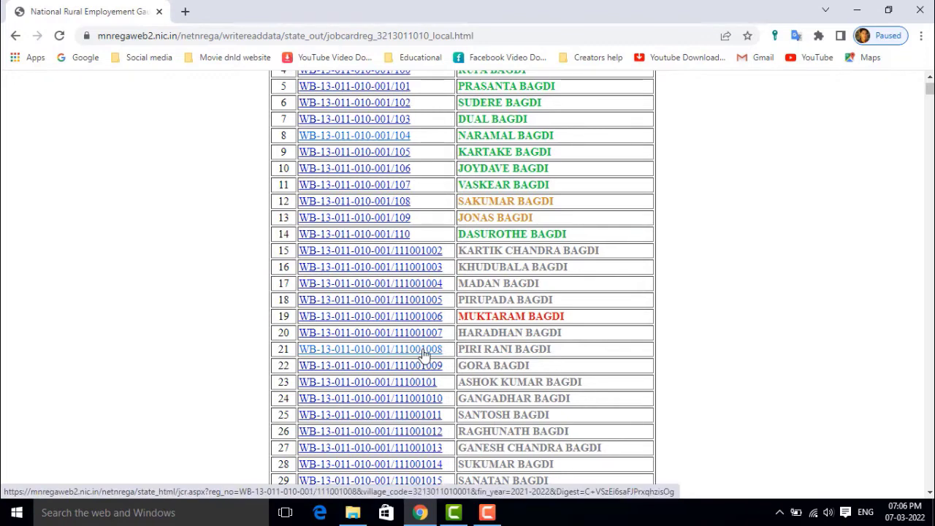
# Open row 21's job card and review its members, requested periods and work given
pyautogui.click(369, 349)
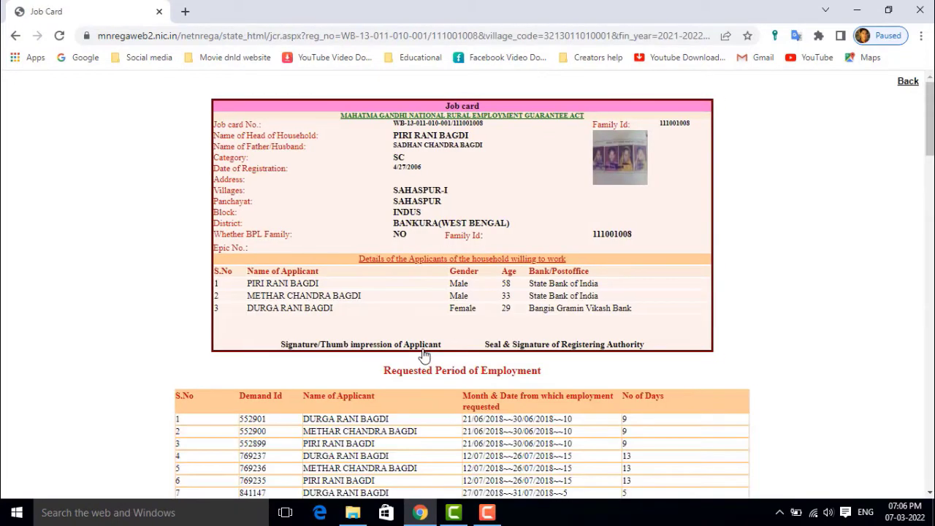
pyautogui.moveTo(423, 164)
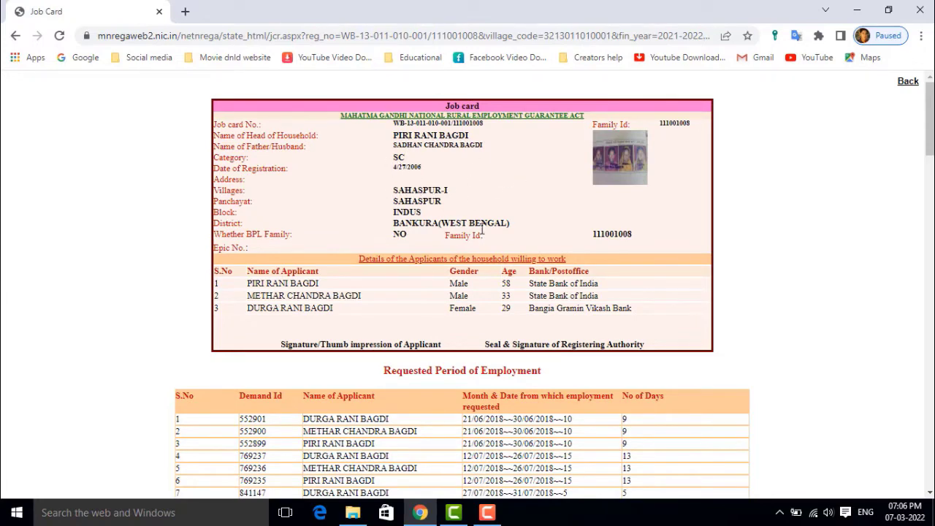
pyautogui.scroll(-3)
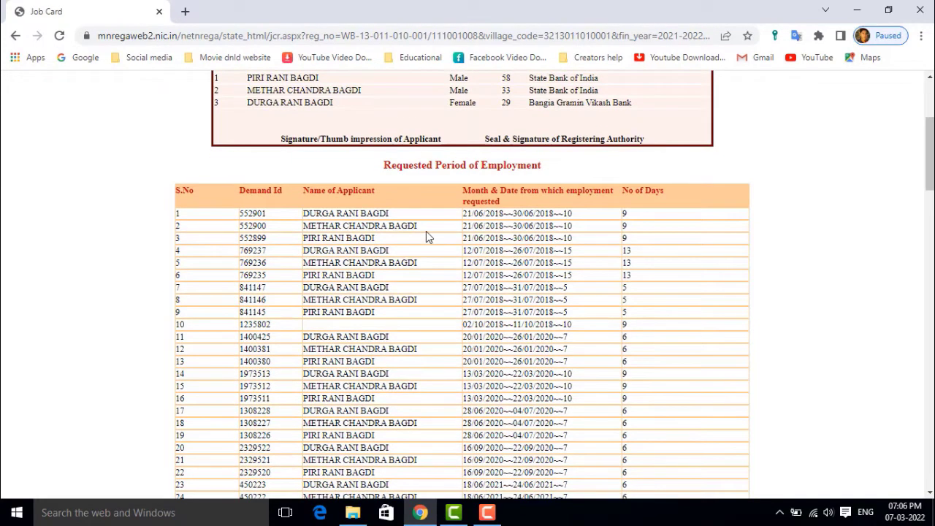
pyautogui.moveTo(418, 194)
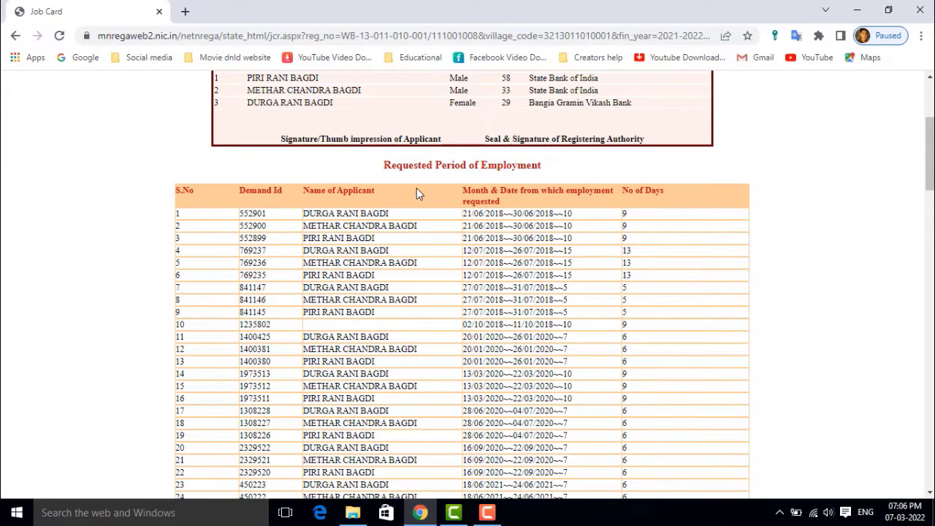
pyautogui.moveTo(272, 247)
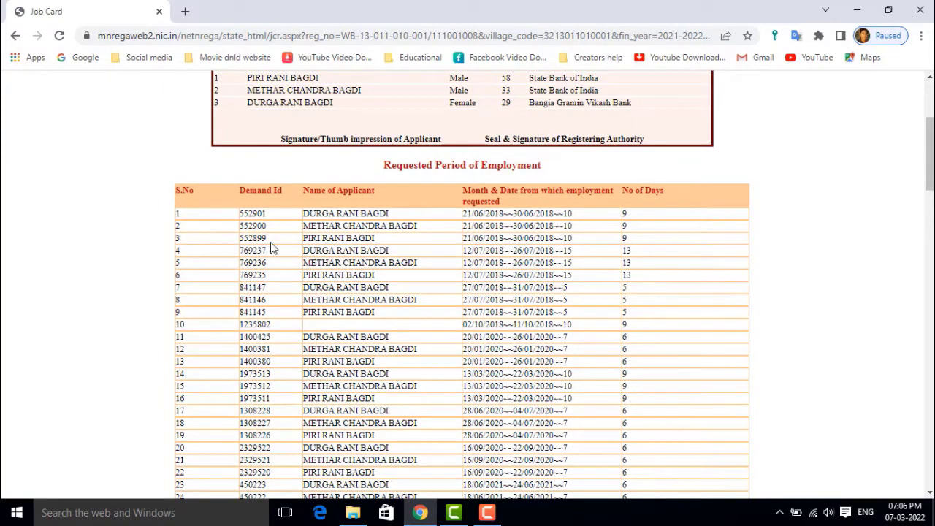
pyautogui.scroll(-3)
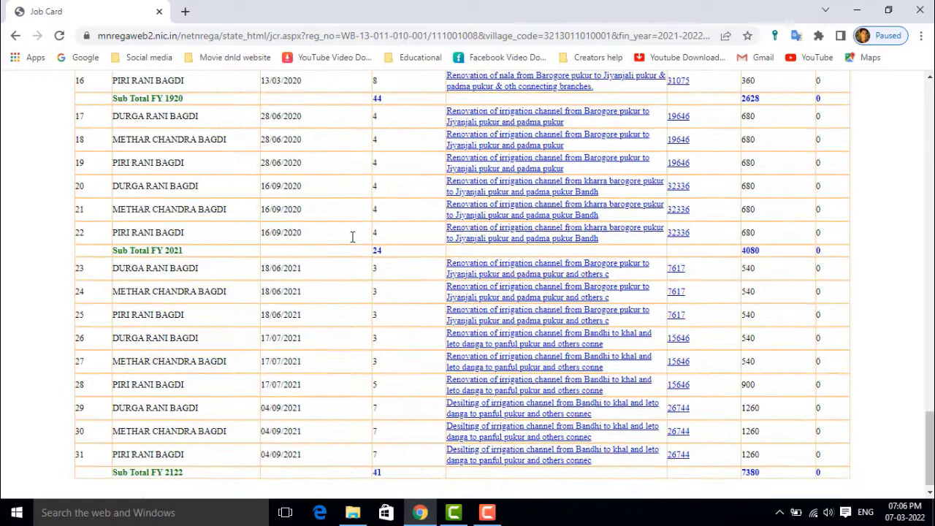
pyautogui.scroll(-3)
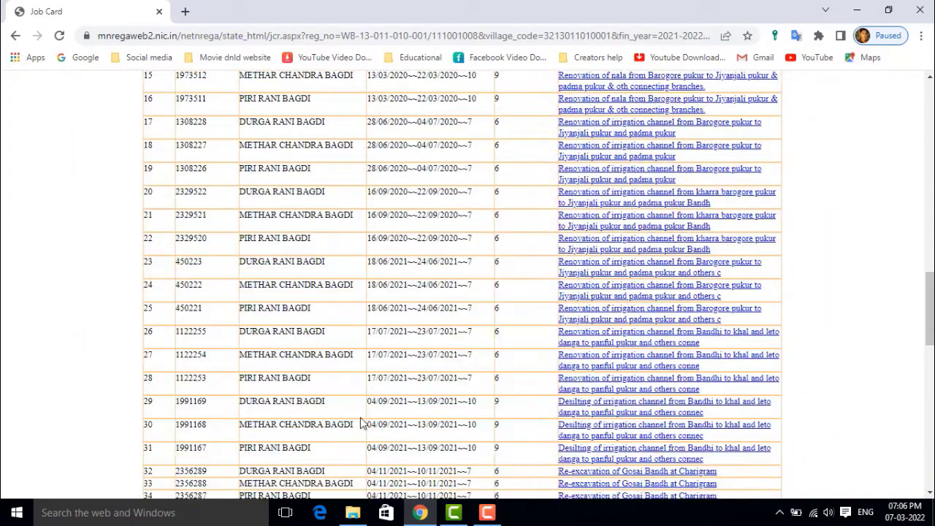
pyautogui.scroll(-3)
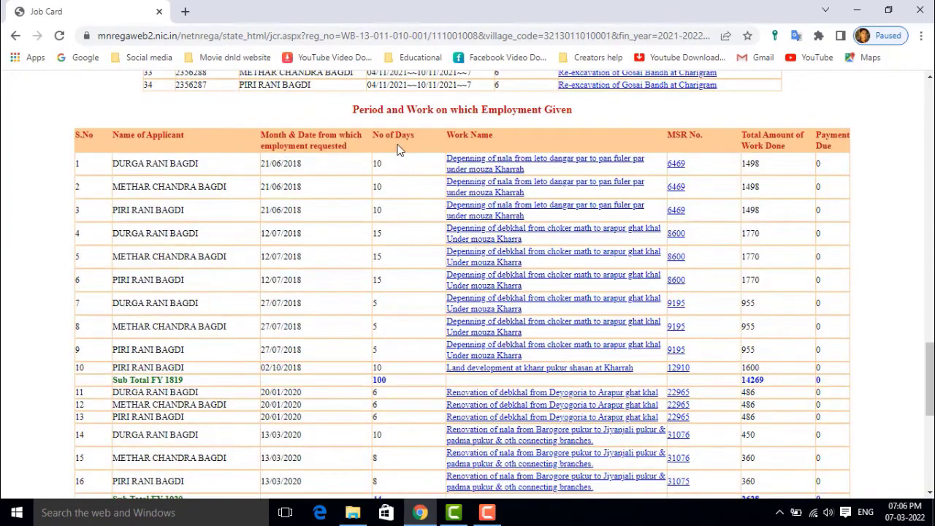
pyautogui.moveTo(146, 186)
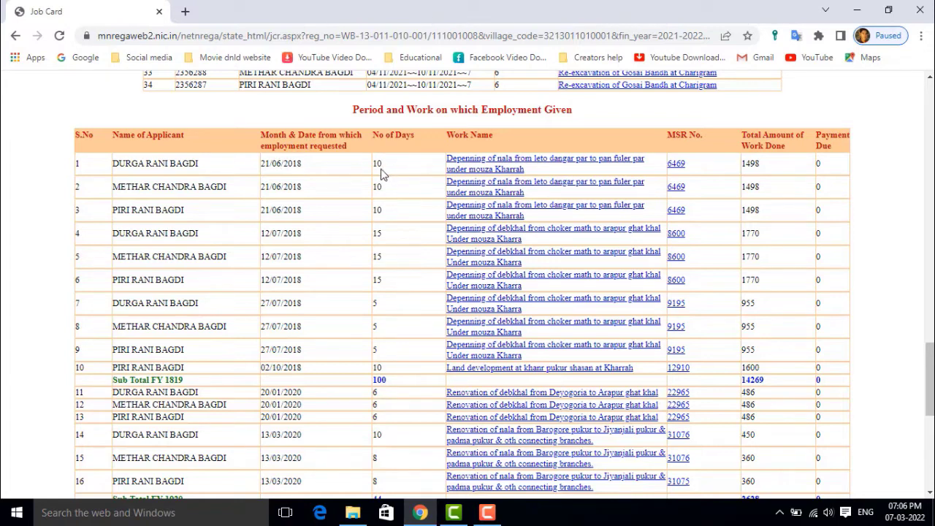
pyautogui.moveTo(463, 169)
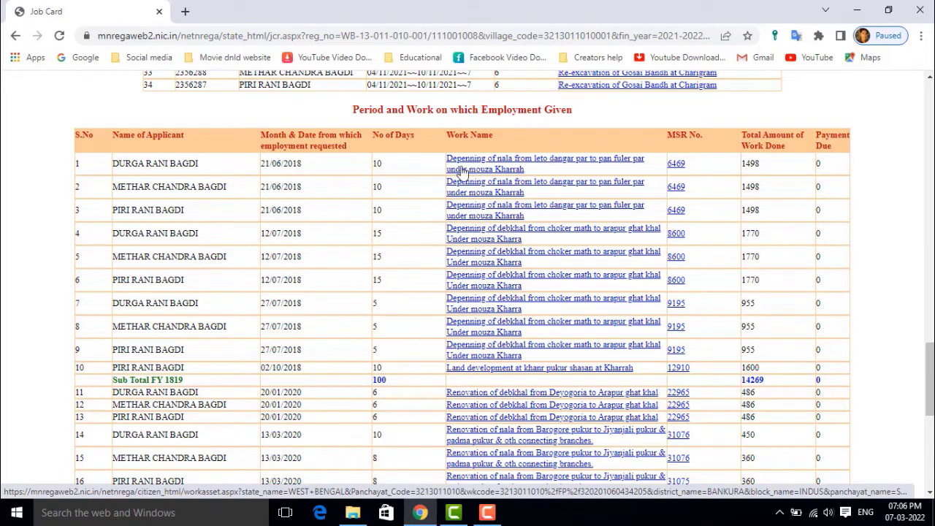
pyautogui.moveTo(525, 168)
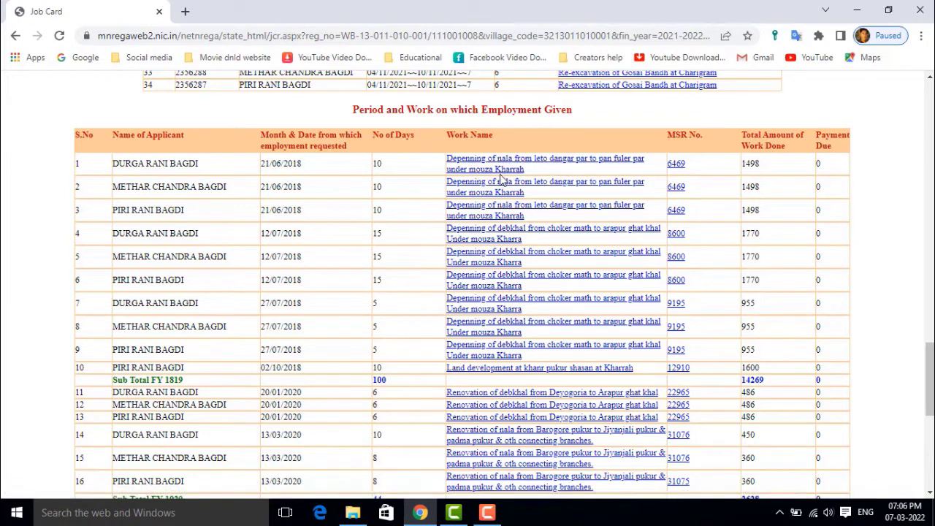
pyautogui.moveTo(519, 182)
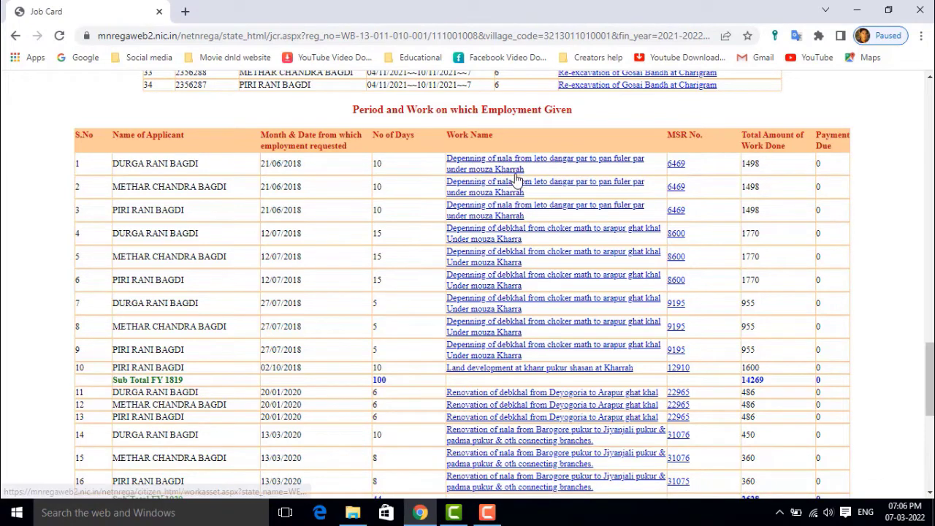
pyautogui.moveTo(737, 161)
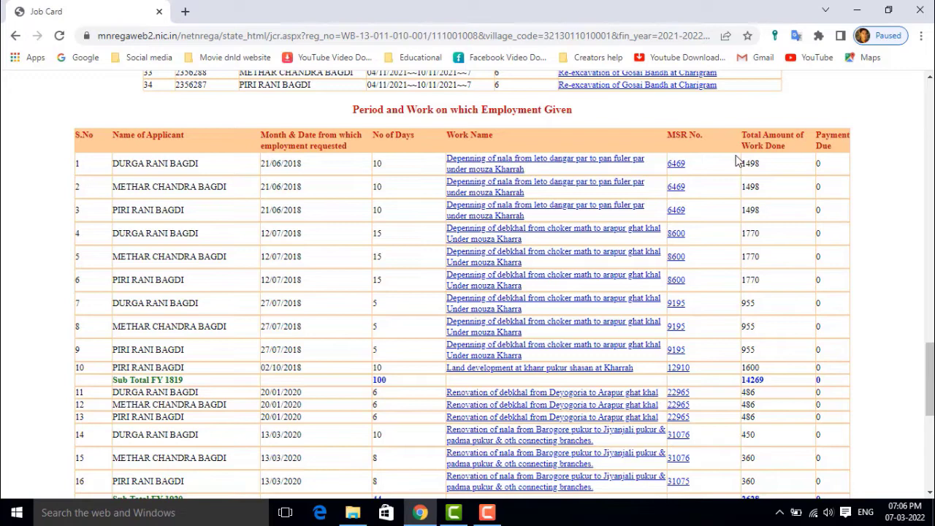
pyautogui.moveTo(767, 168)
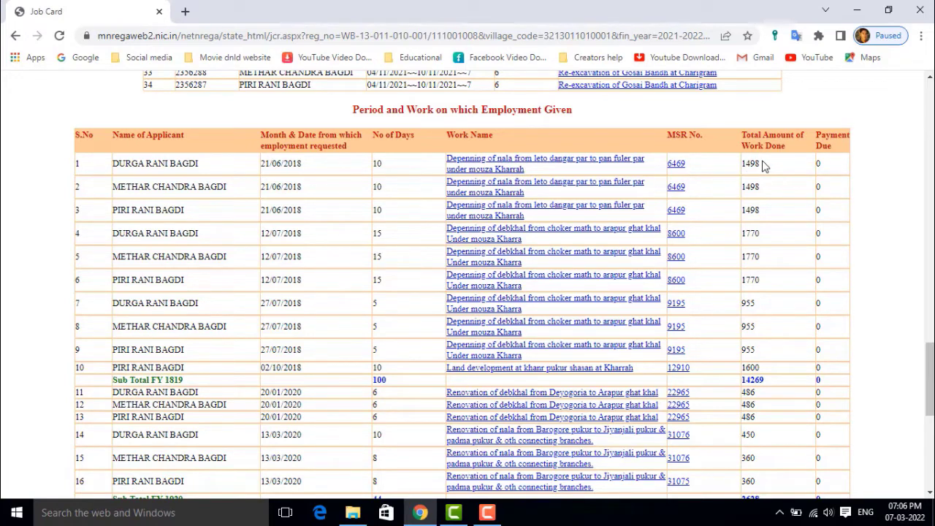
pyautogui.moveTo(814, 161)
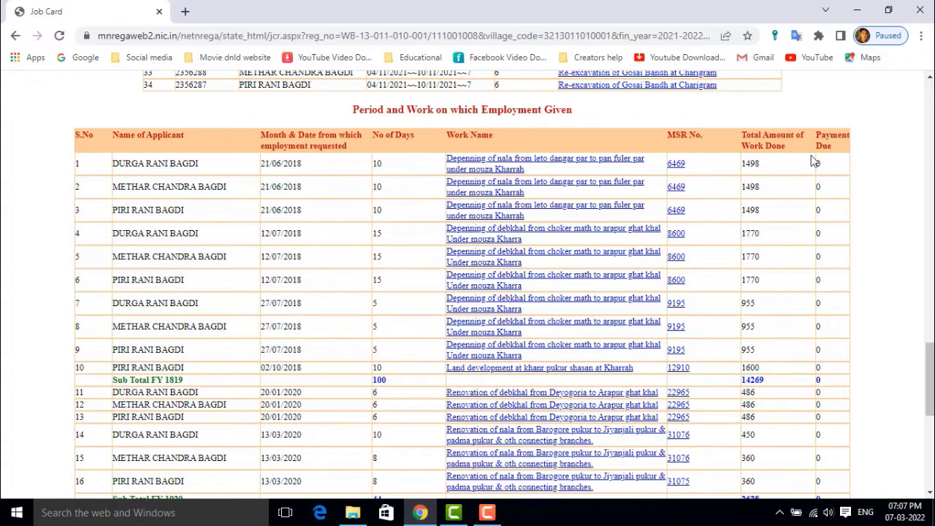
pyautogui.moveTo(829, 156)
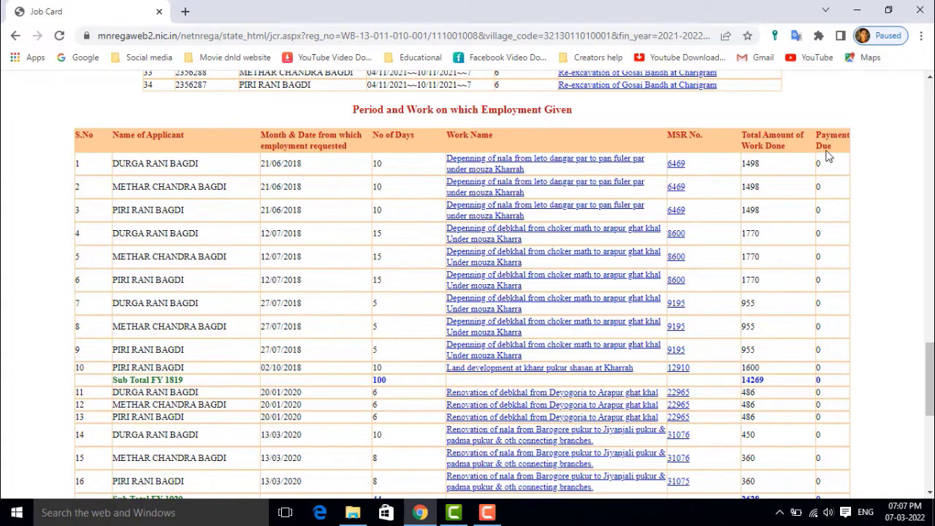
pyautogui.moveTo(797, 172)
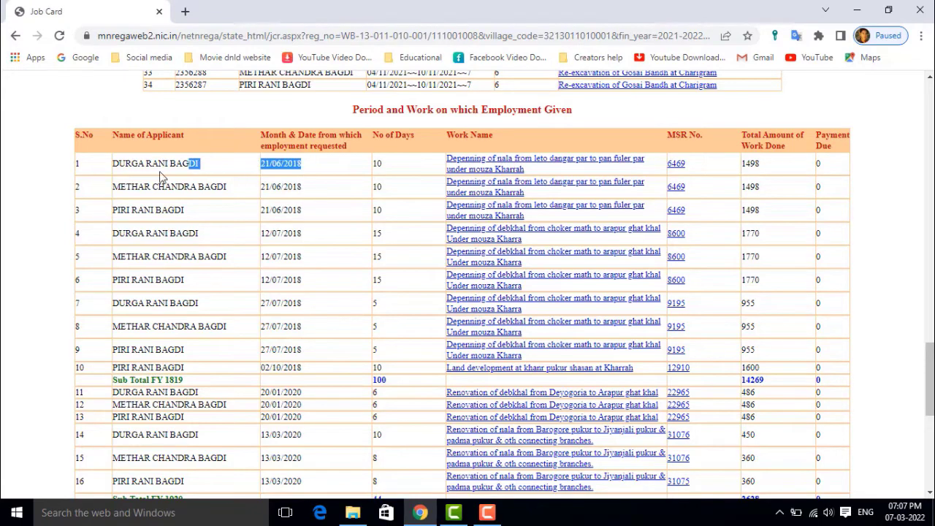
pyautogui.scroll(-3)
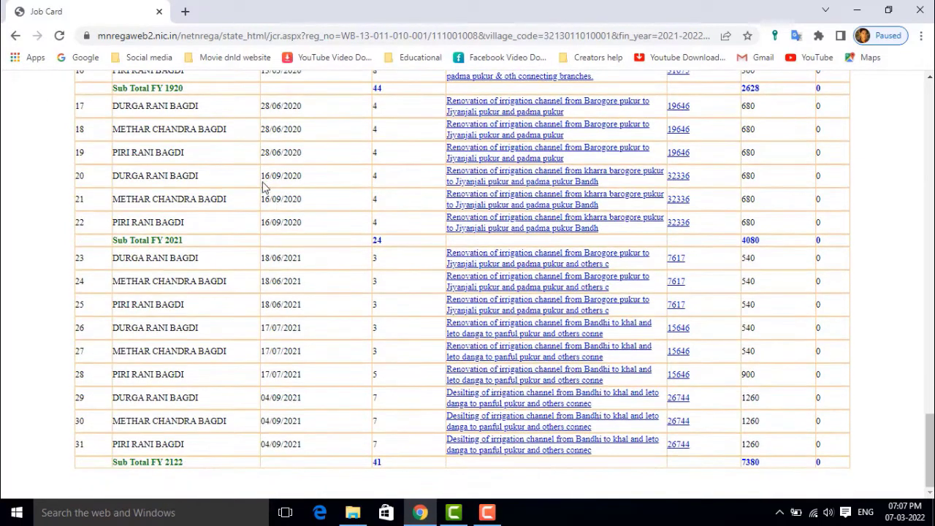
pyautogui.moveTo(233, 445)
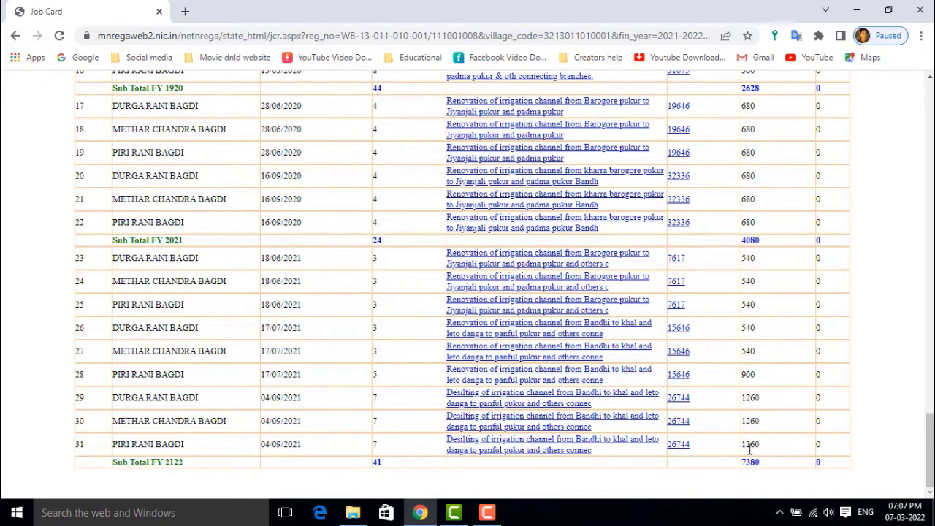
pyautogui.moveTo(833, 450)
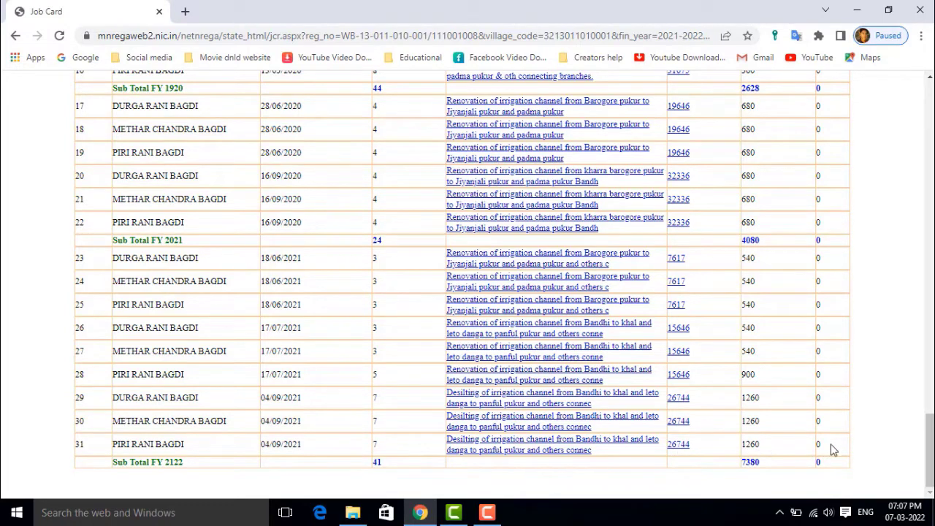
pyautogui.scroll(3)
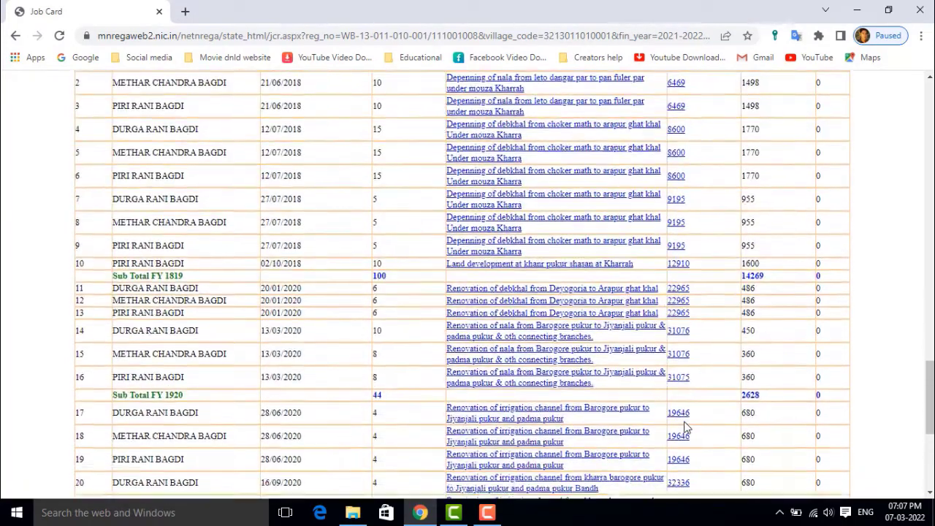
pyautogui.scroll(-3)
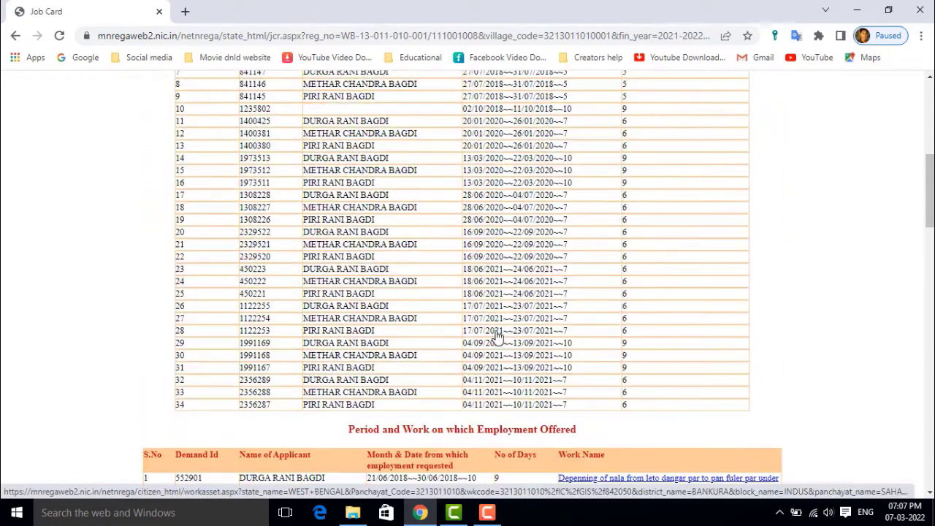
pyautogui.scroll(3)
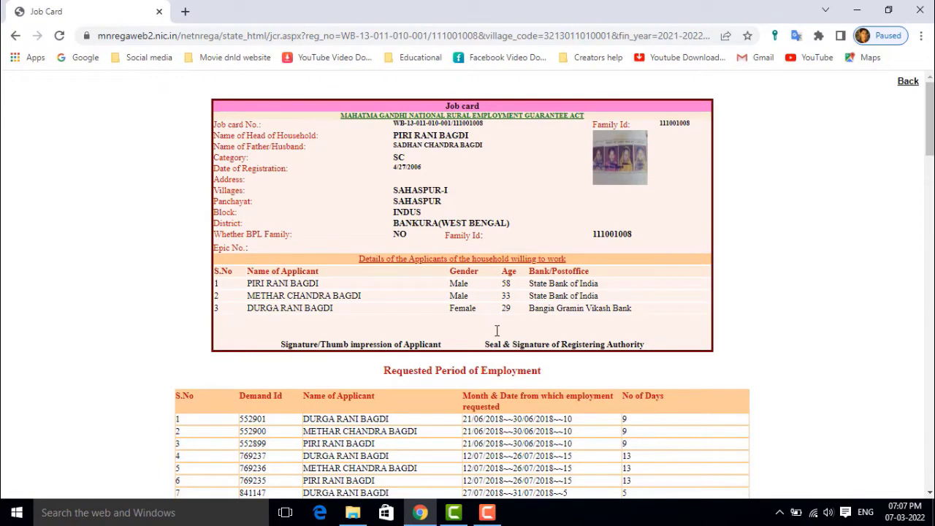
pyautogui.moveTo(495, 331)
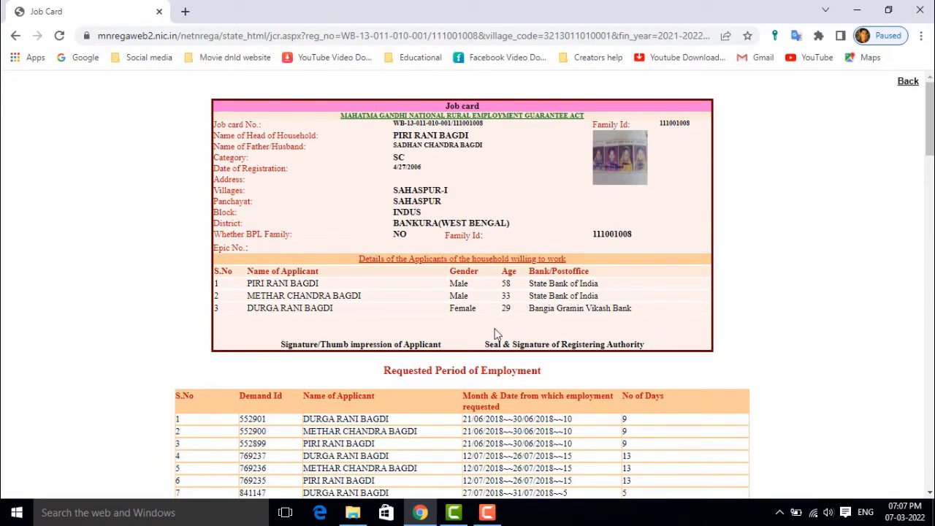
pyautogui.moveTo(357, 257)
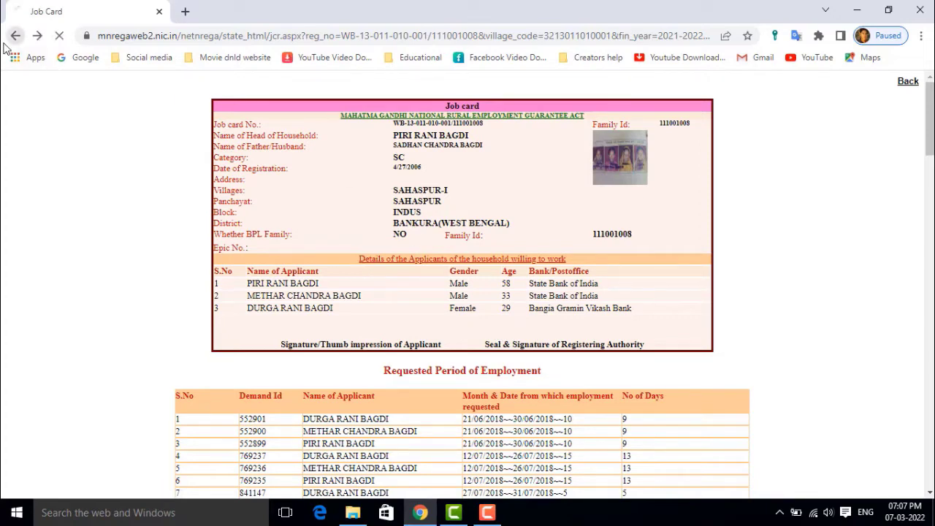
# Go back twice to the Sahaspur reports page and open the Muster Roll report
pyautogui.click(16, 35)
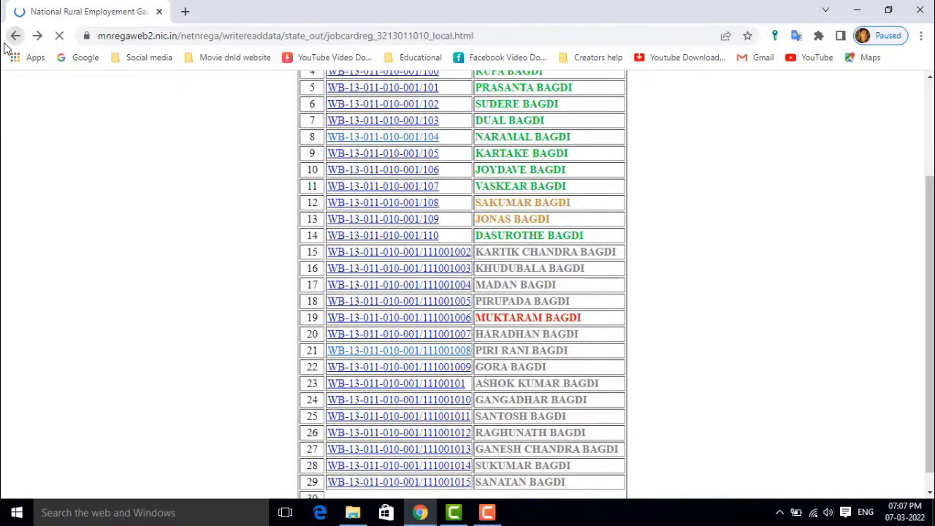
pyautogui.click(19, 34)
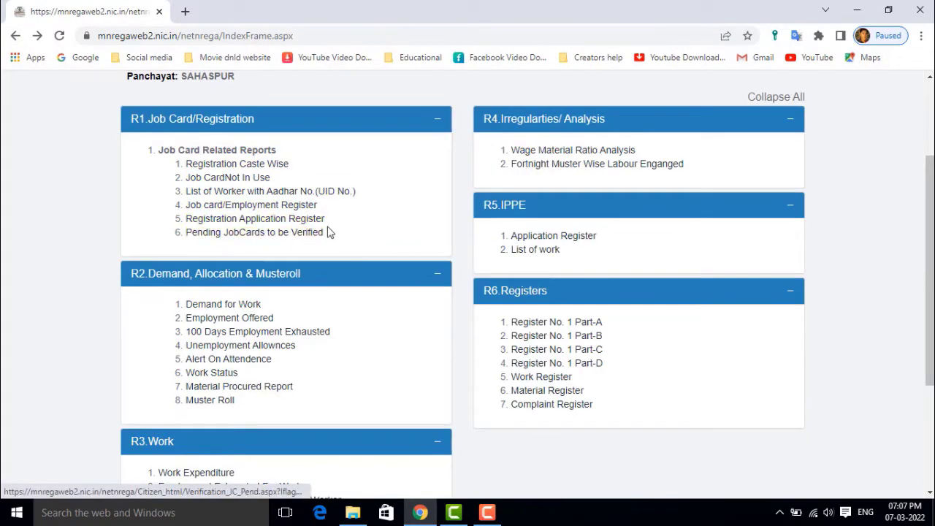
pyautogui.scroll(-3)
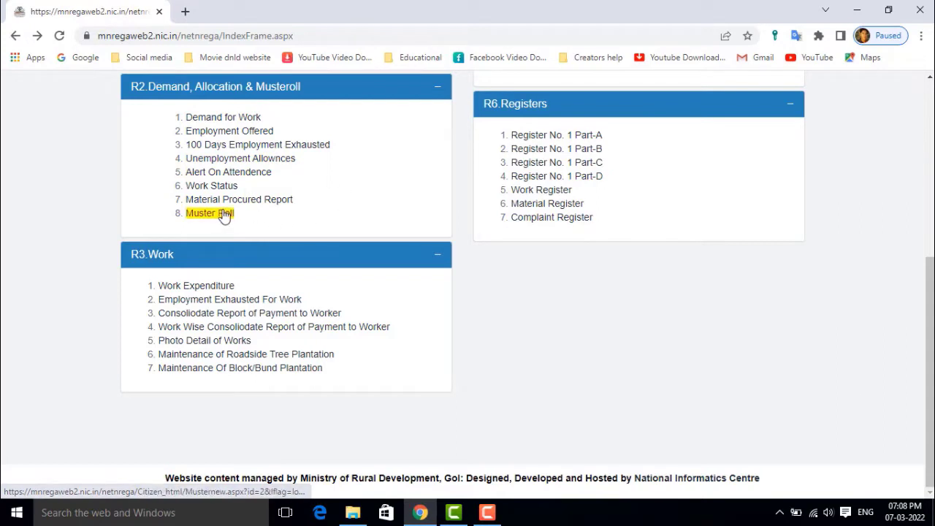
pyautogui.click(209, 213)
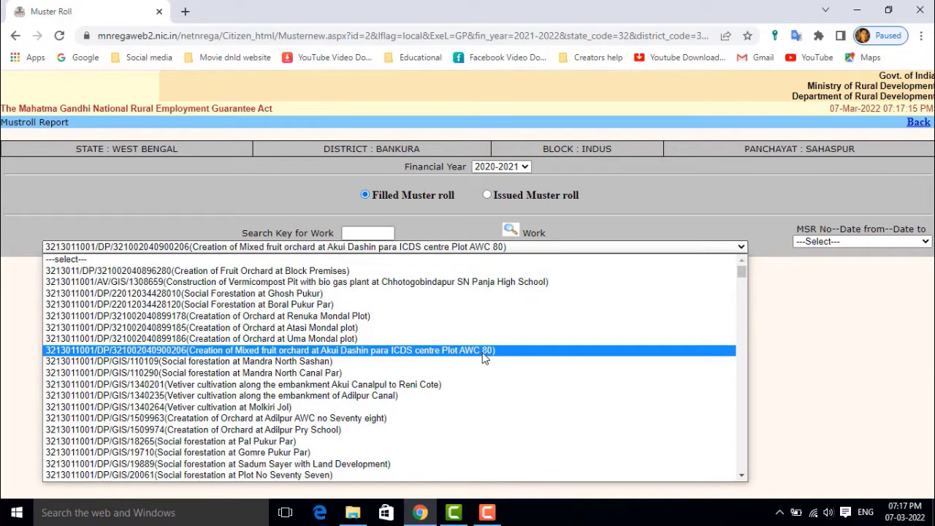
# Choose the Akui Dashin mixed fruit orchard work and muster roll 6249 (12/6/2021–18/6/2021)
pyautogui.click(269, 350)
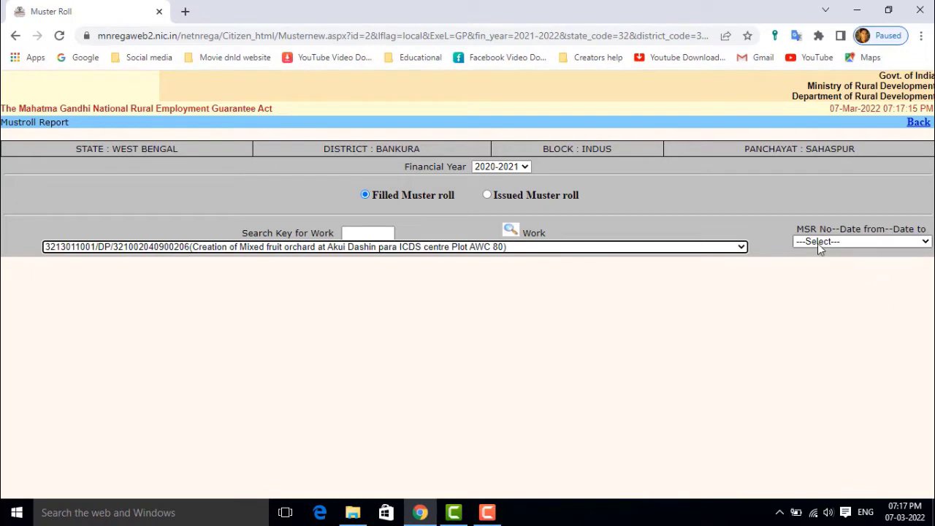
pyautogui.click(862, 241)
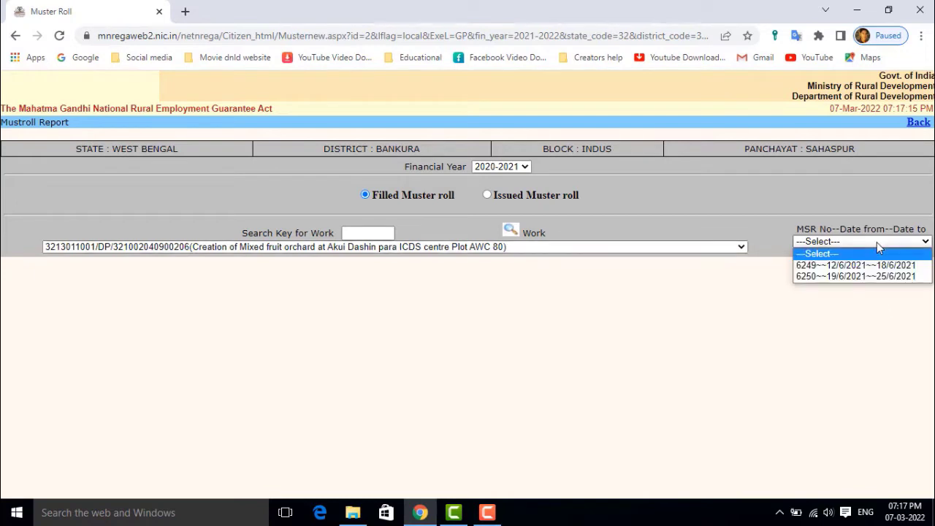
pyautogui.click(856, 265)
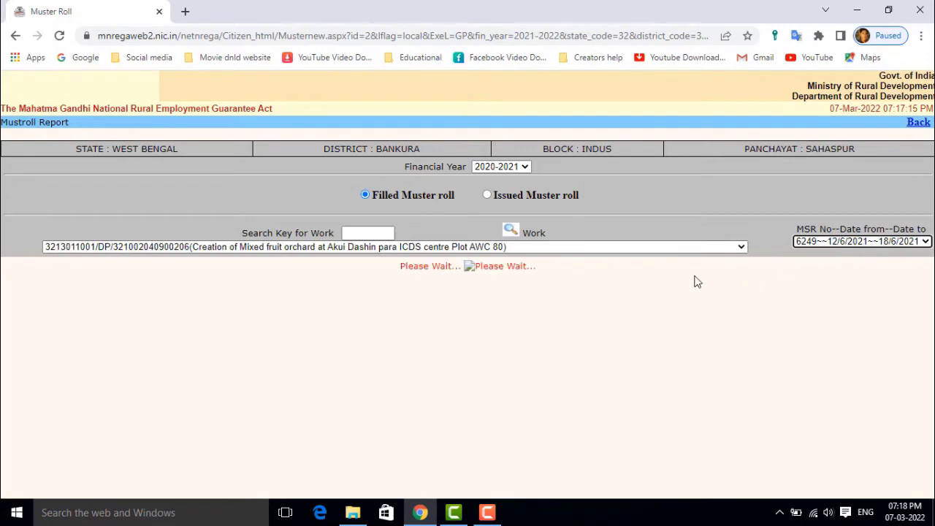
pyautogui.moveTo(516, 244)
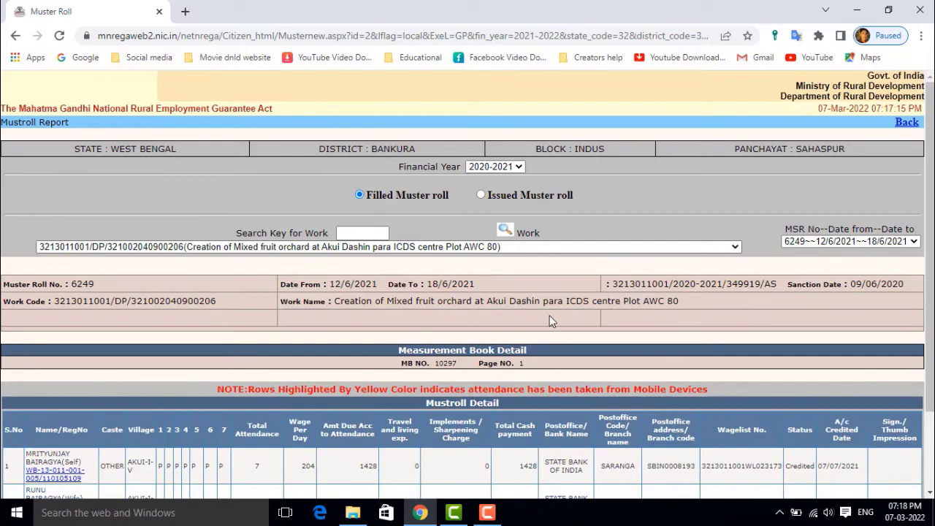
pyautogui.scroll(-3)
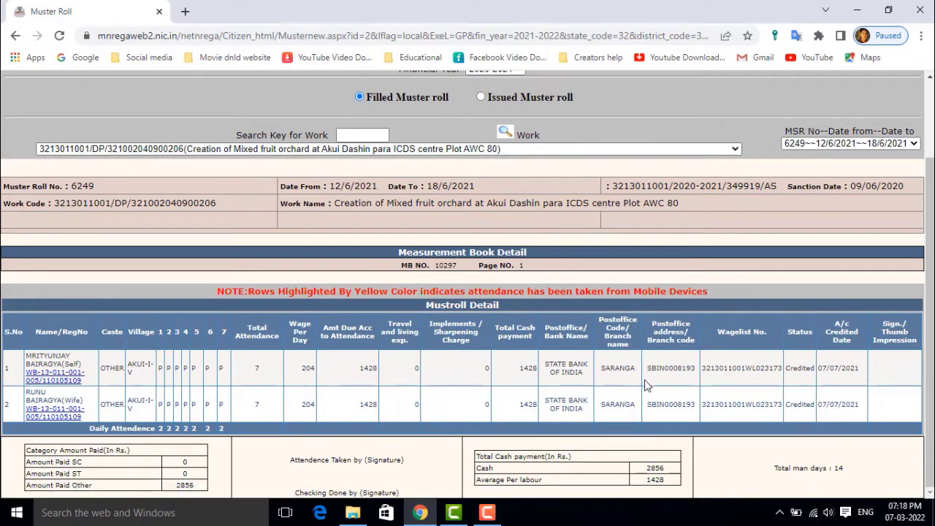
pyautogui.moveTo(117, 352)
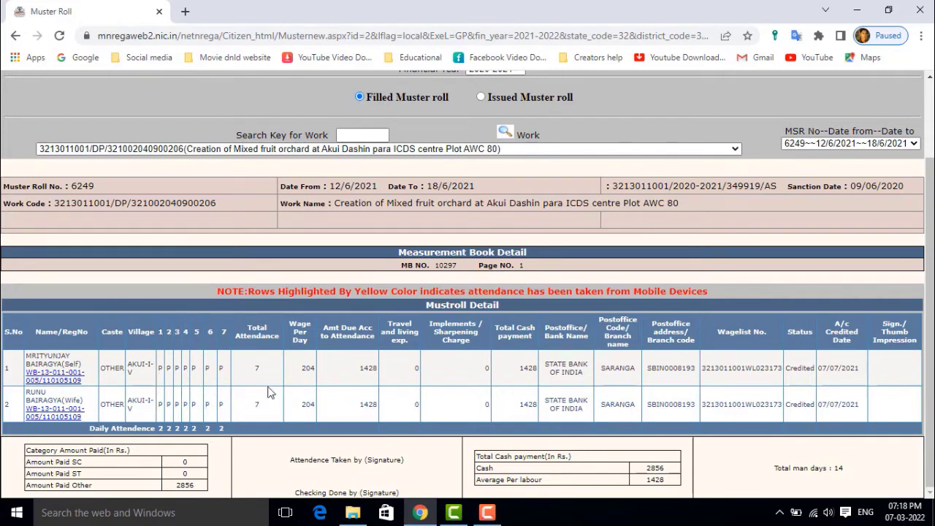
pyautogui.moveTo(310, 357)
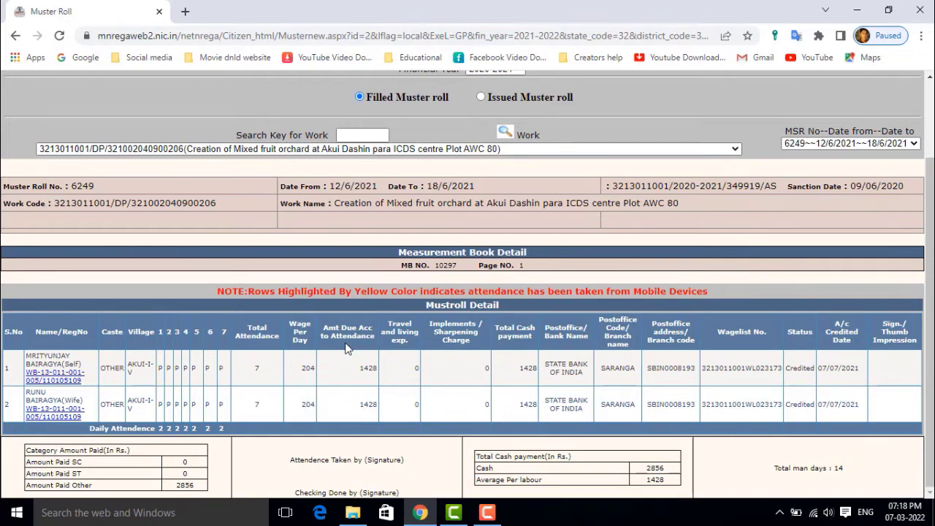
pyautogui.moveTo(376, 383)
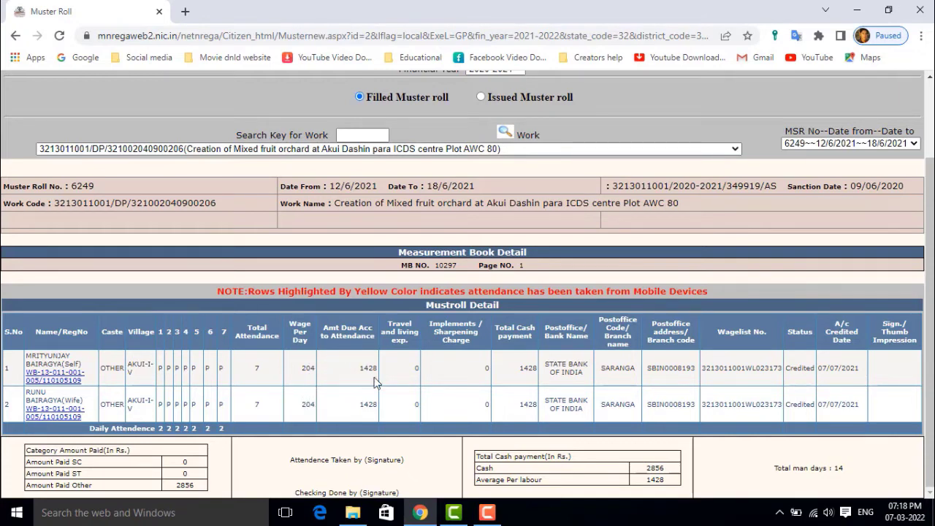
pyautogui.moveTo(468, 391)
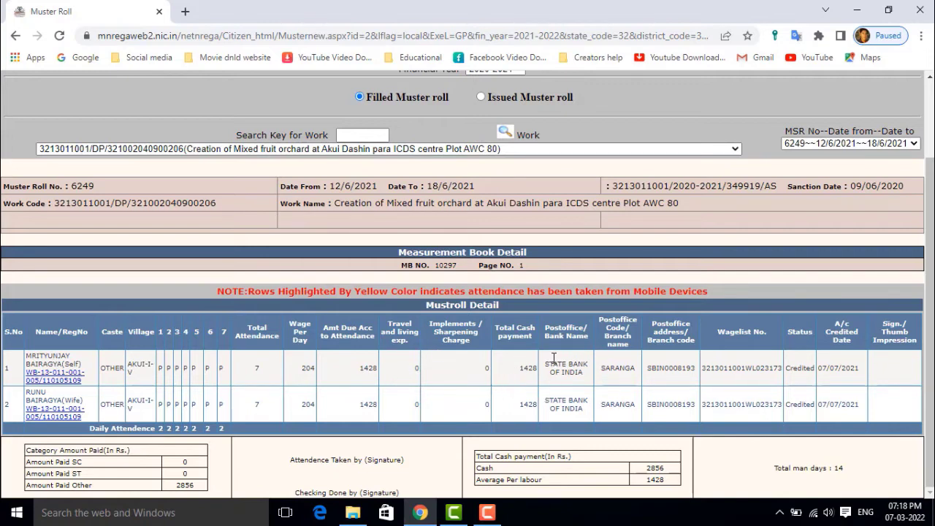
pyautogui.moveTo(552, 380)
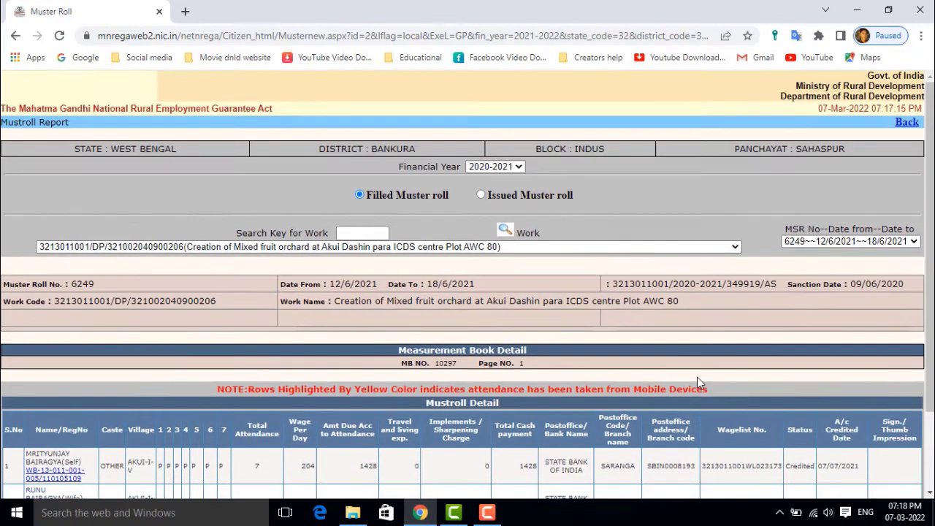
pyautogui.moveTo(550, 255)
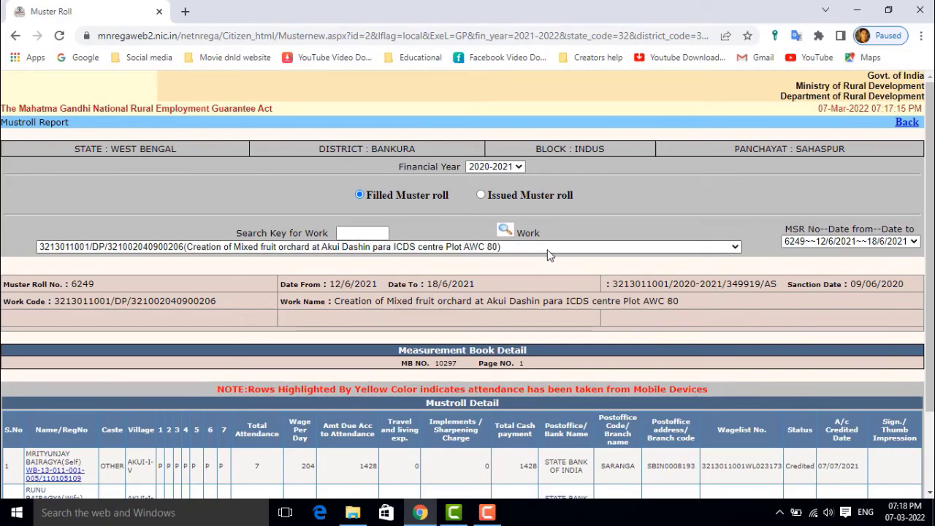
# Select the Vetiver cultivation work on the Akui Canalpul to Reni Cote embankment
pyautogui.click(730, 246)
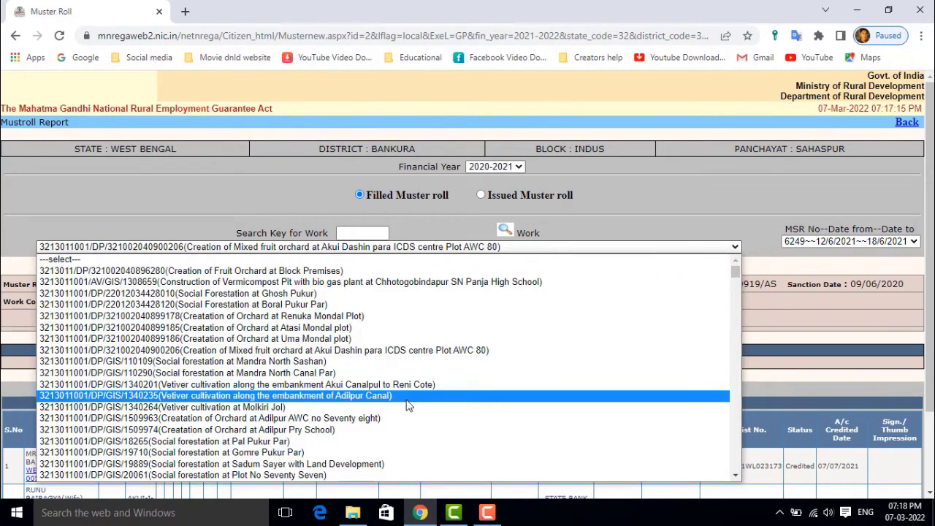
pyautogui.click(236, 383)
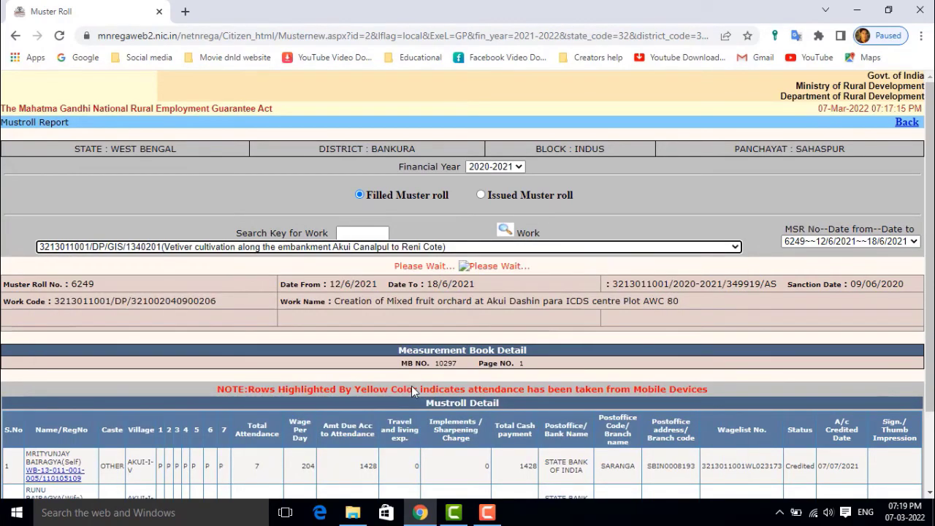
pyautogui.moveTo(827, 270)
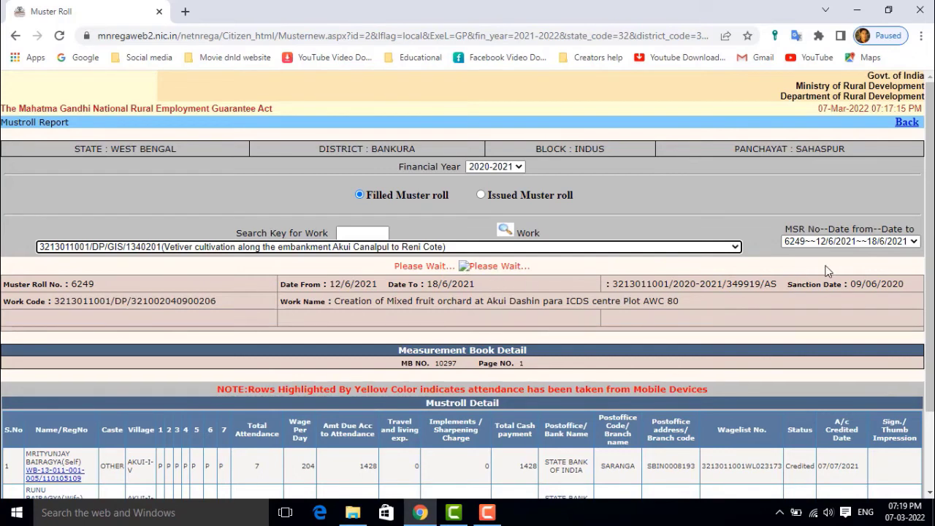